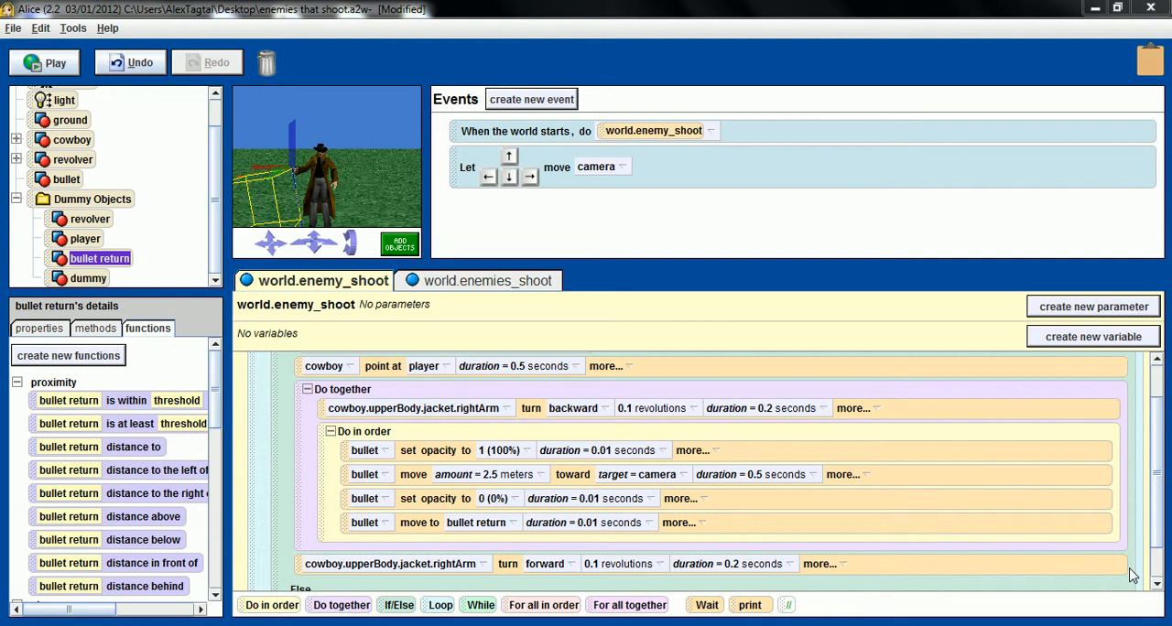
pyautogui.moveTo(507, 252)
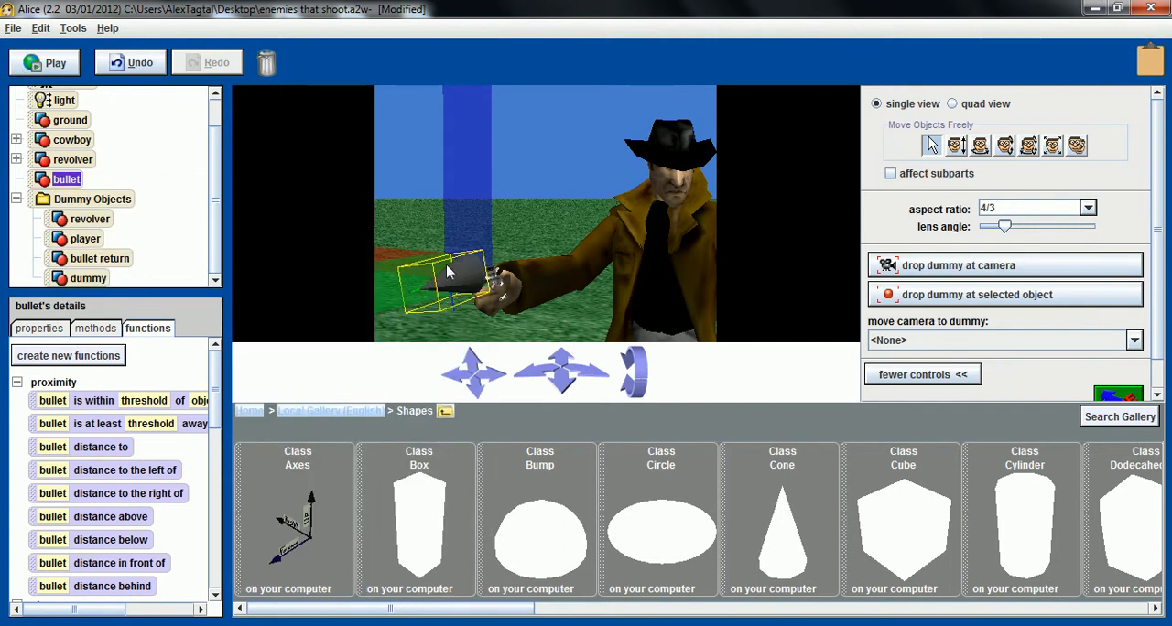
pyautogui.moveTo(781, 504)
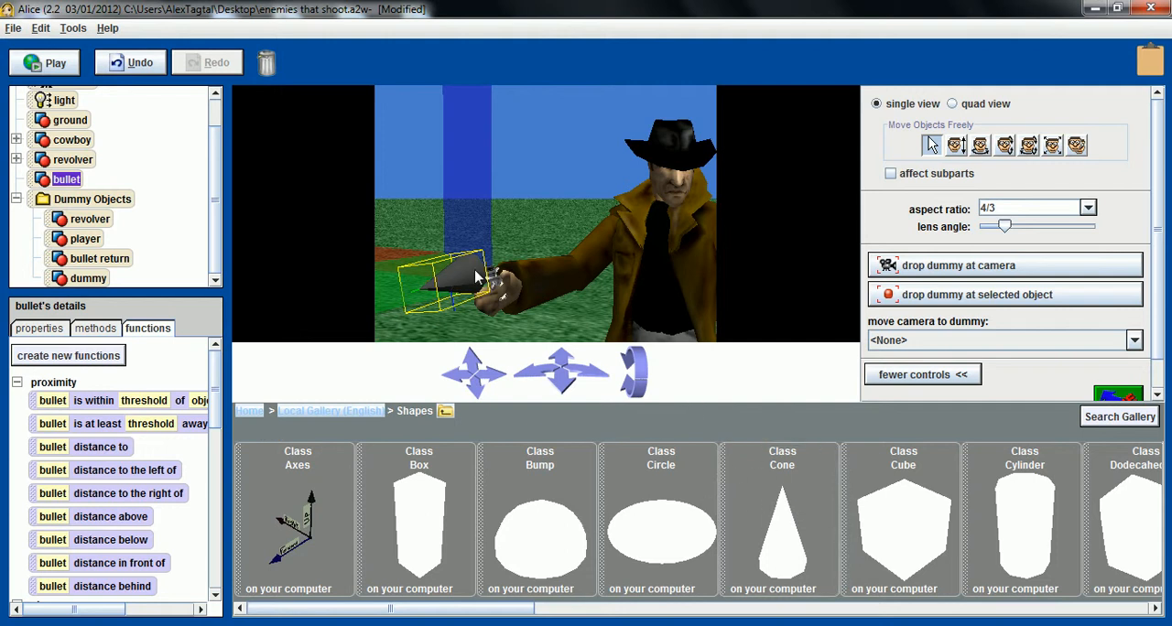
pyautogui.moveTo(448, 287)
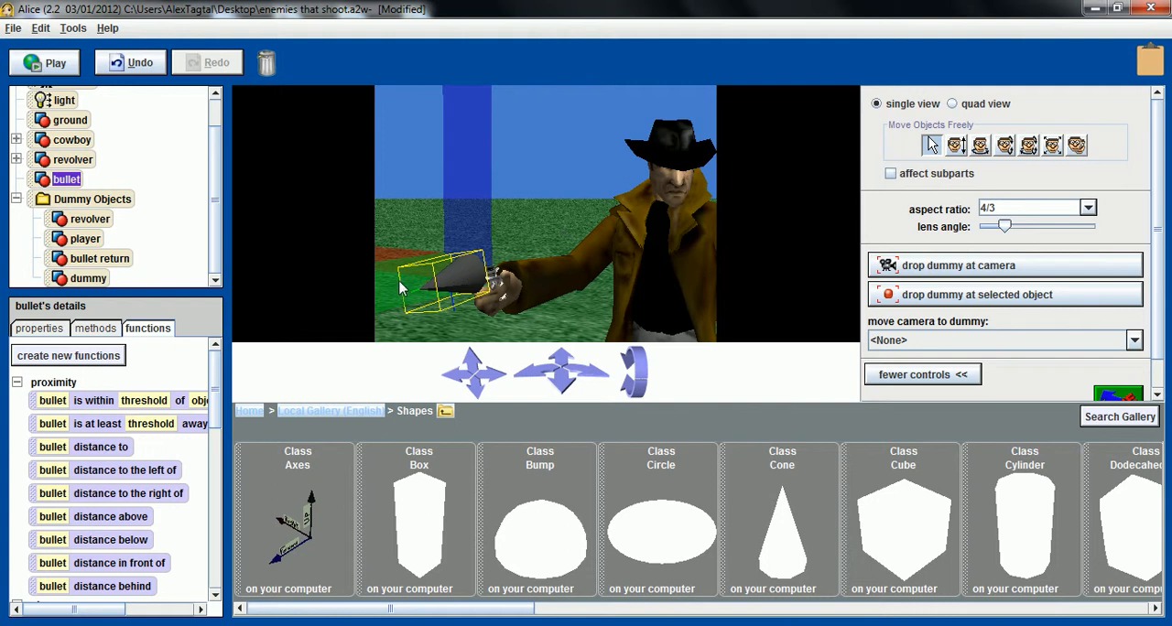
pyautogui.moveTo(412, 280)
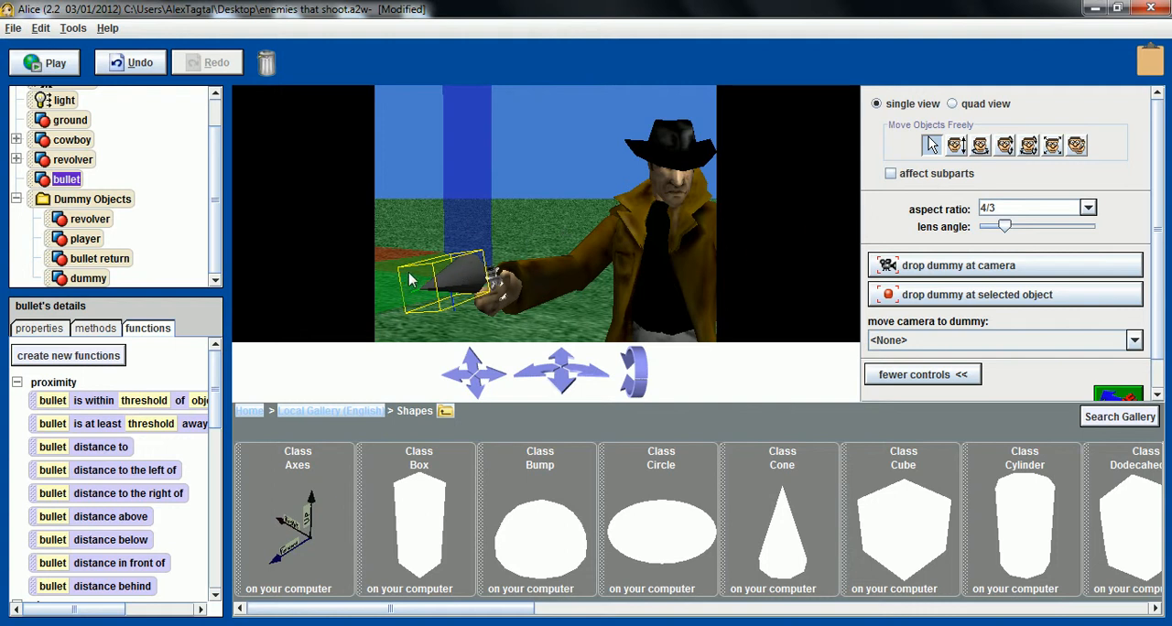
pyautogui.moveTo(453, 298)
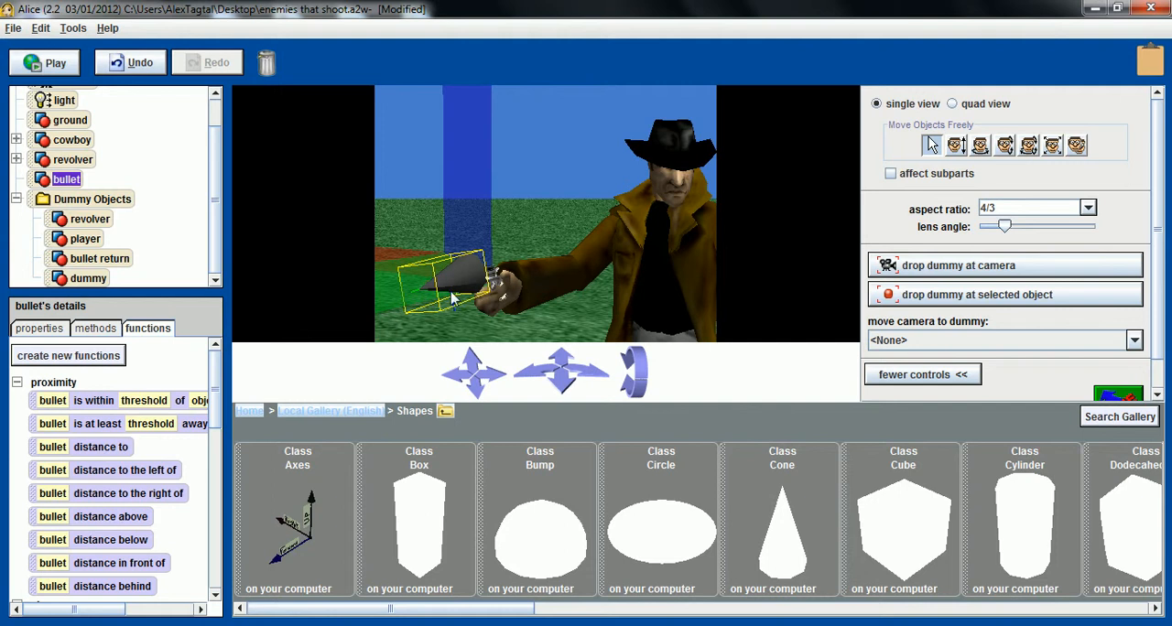
pyautogui.moveTo(481, 302)
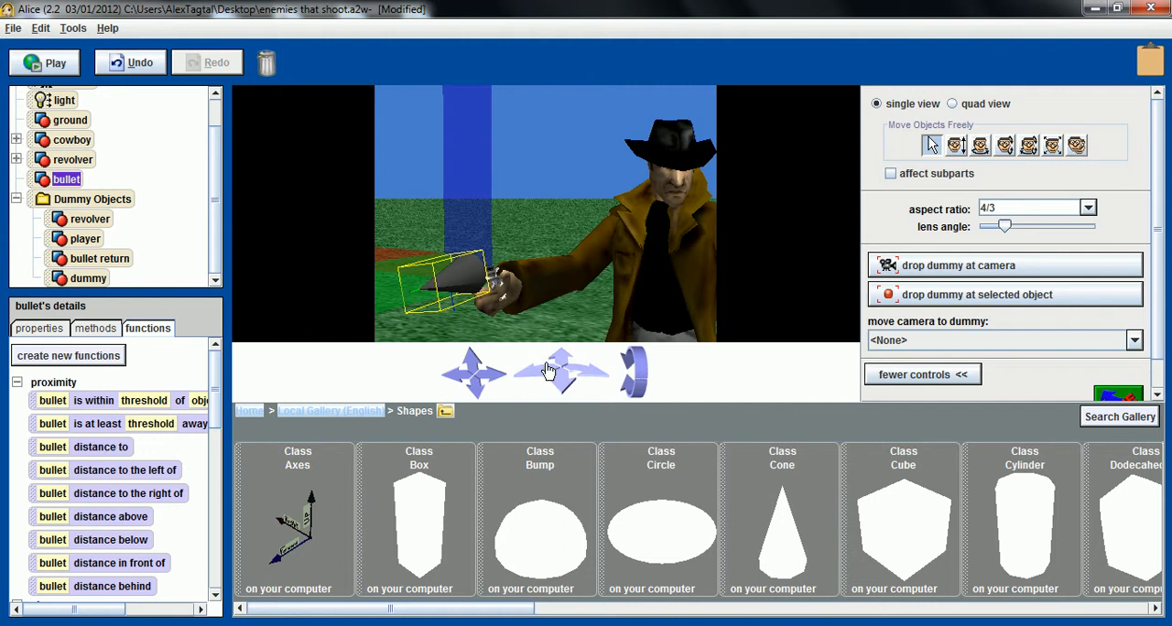
pyautogui.moveTo(538, 378)
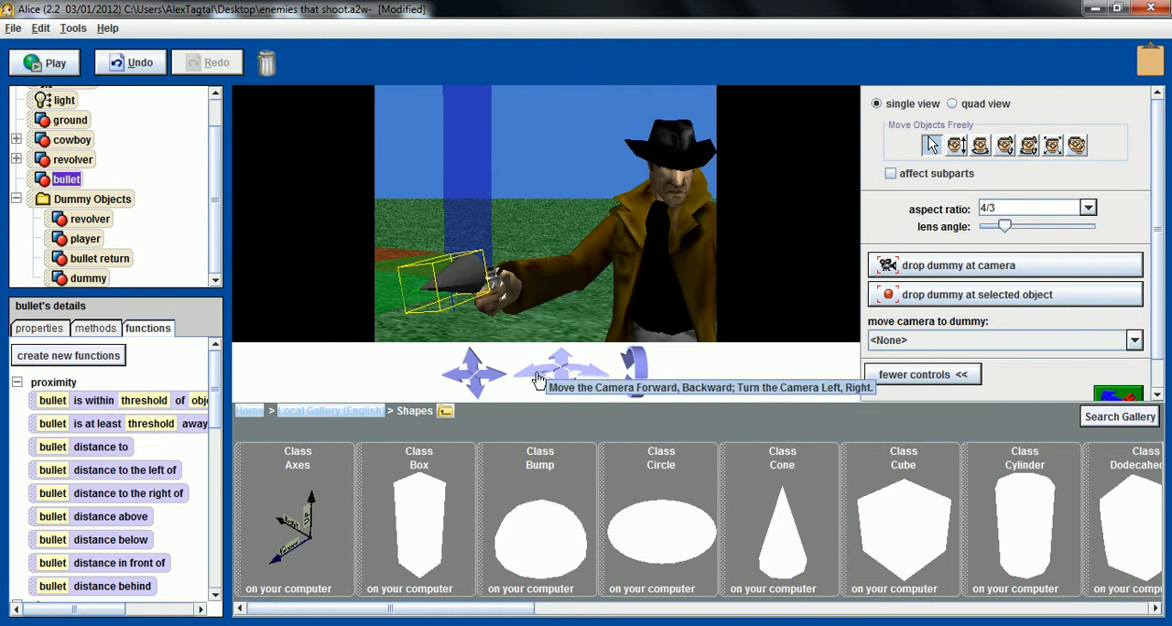
# Right-click the bullet to change it, then select the revolver and cowboy in the object tree.
pyautogui.rightClick(444, 284)
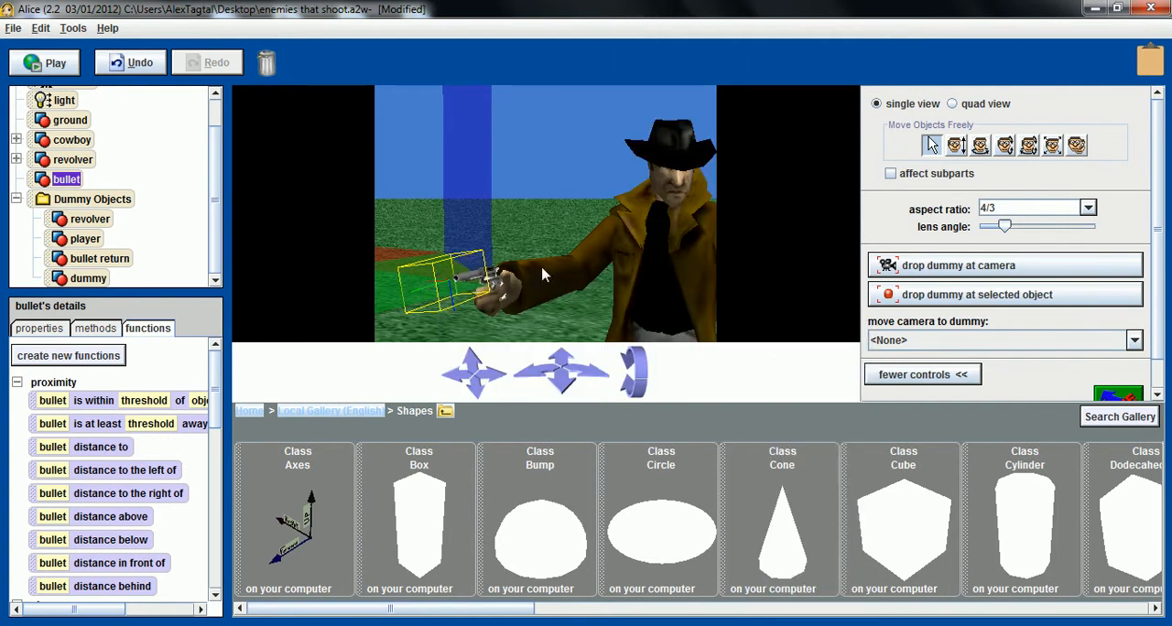
pyautogui.click(73, 159)
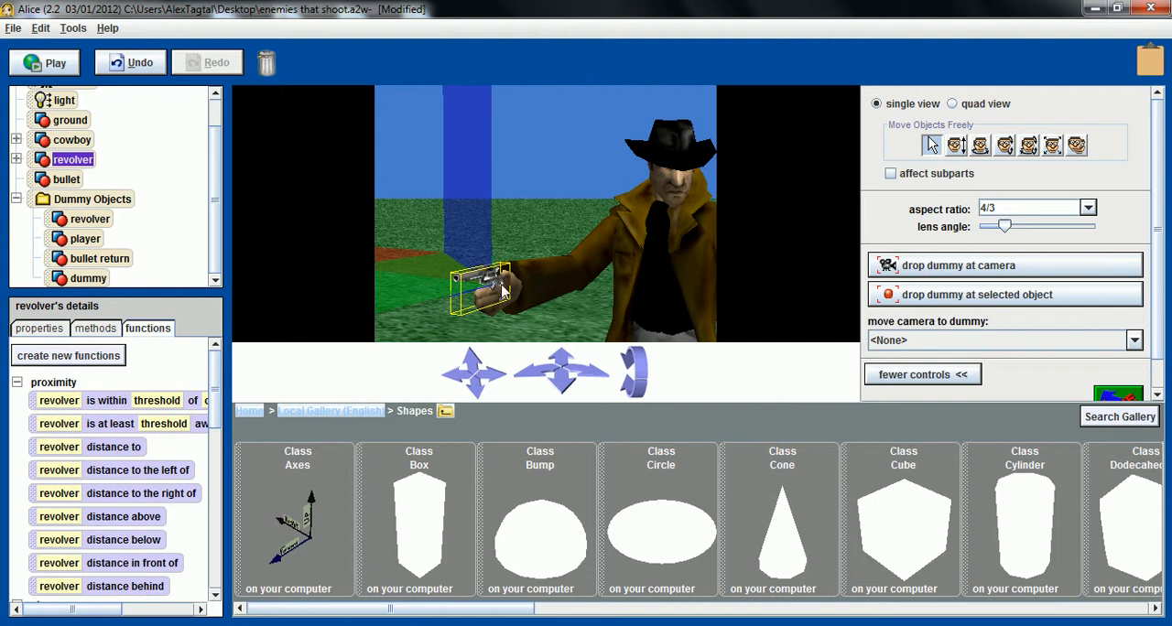
pyautogui.moveTo(536, 259)
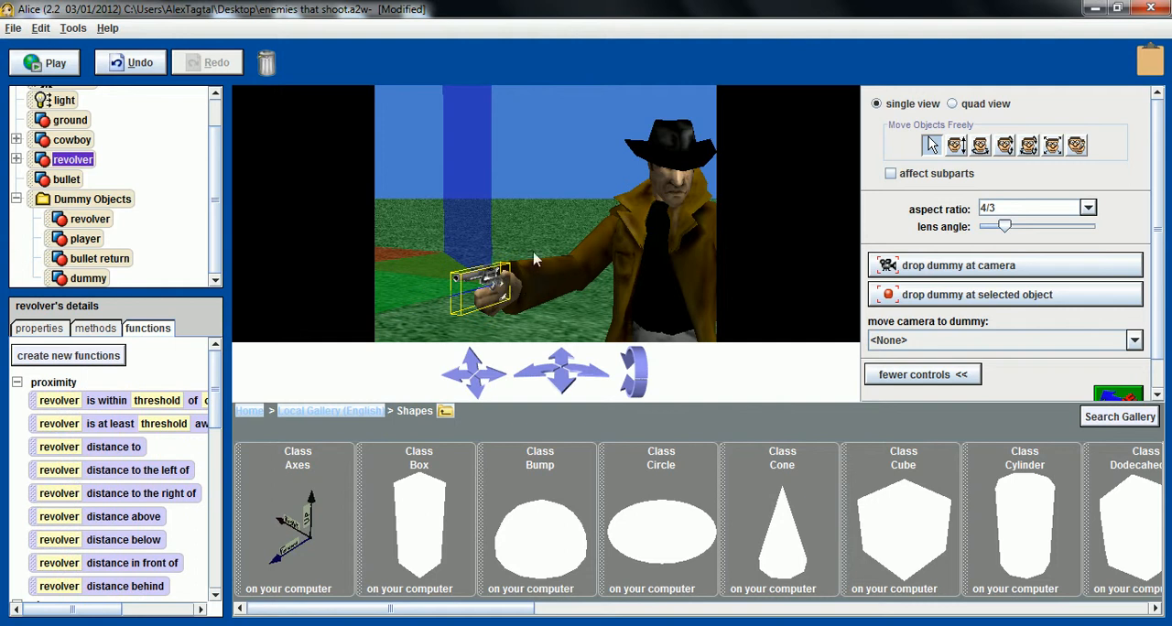
pyautogui.moveTo(497, 291)
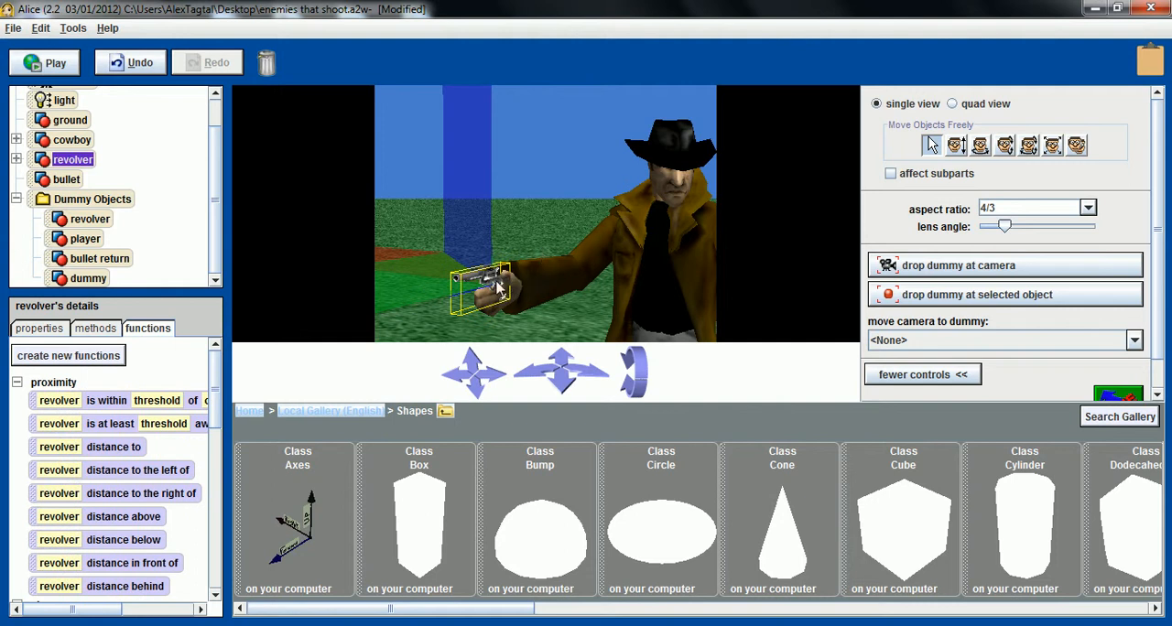
pyautogui.click(71, 139)
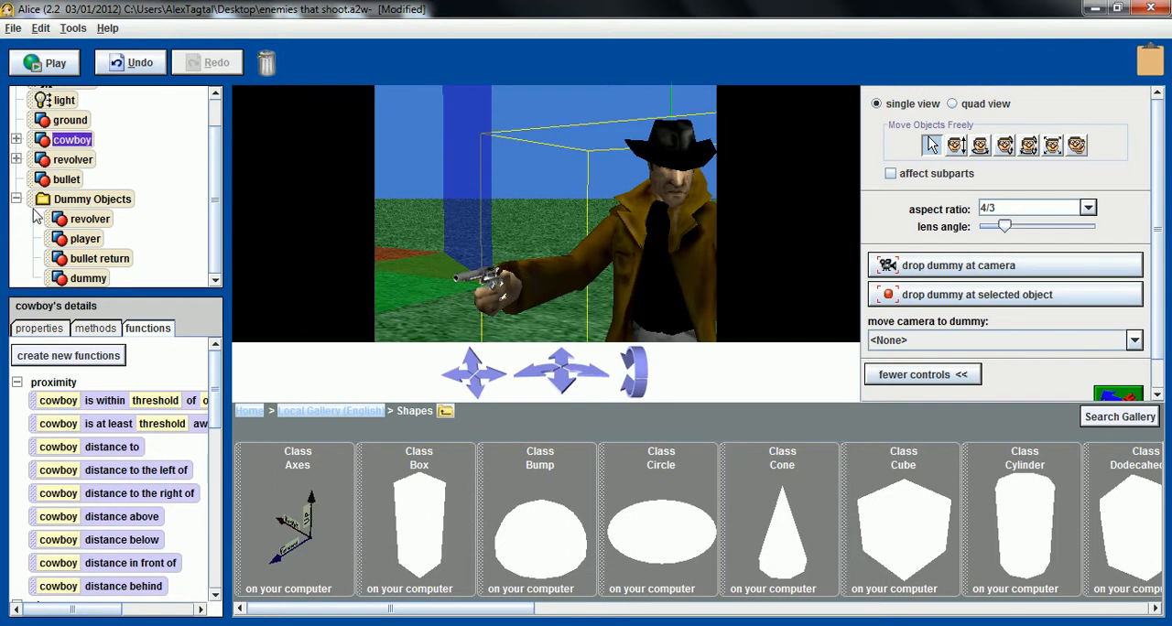
pyautogui.click(15, 139)
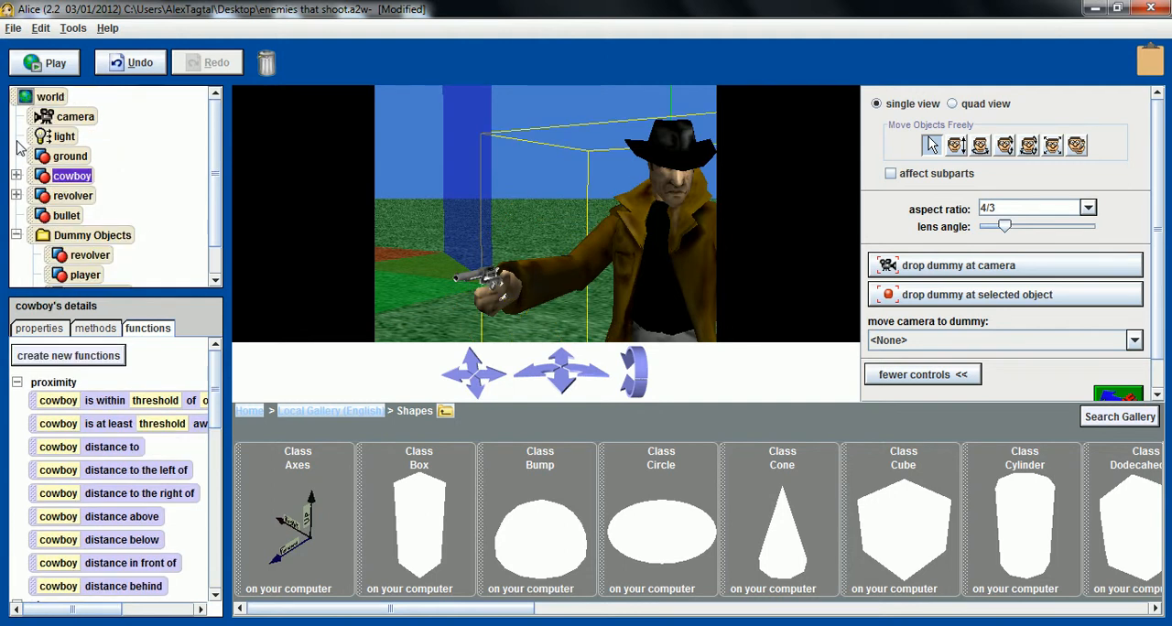
pyautogui.moveTo(217, 226)
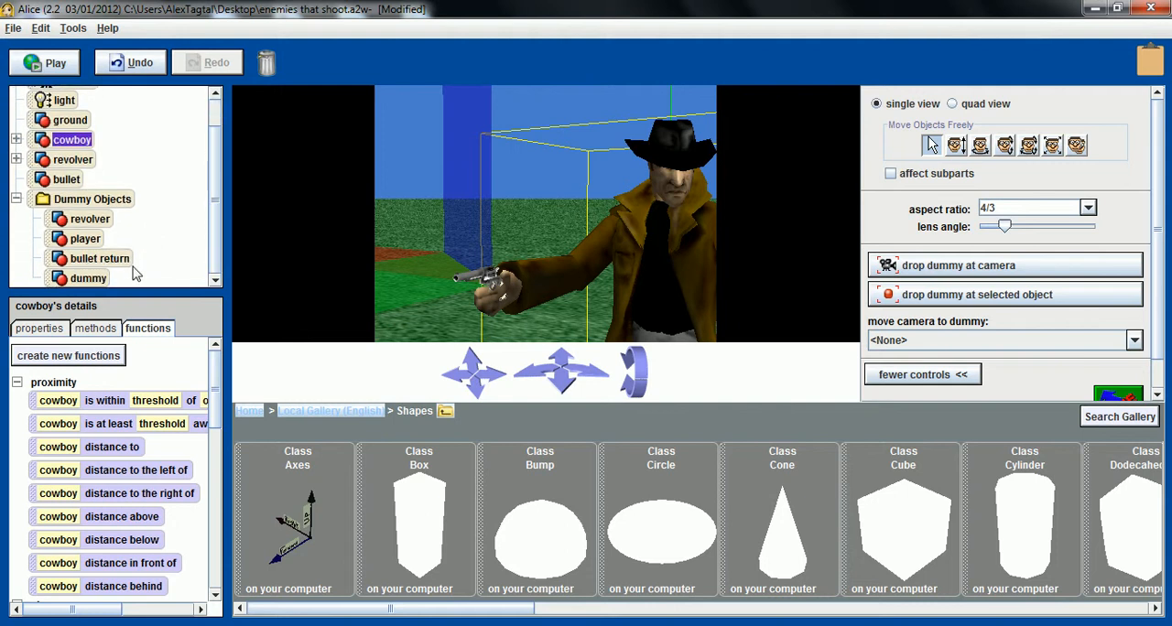
# Select the bullet return dummy marker in the object tree.
pyautogui.click(99, 258)
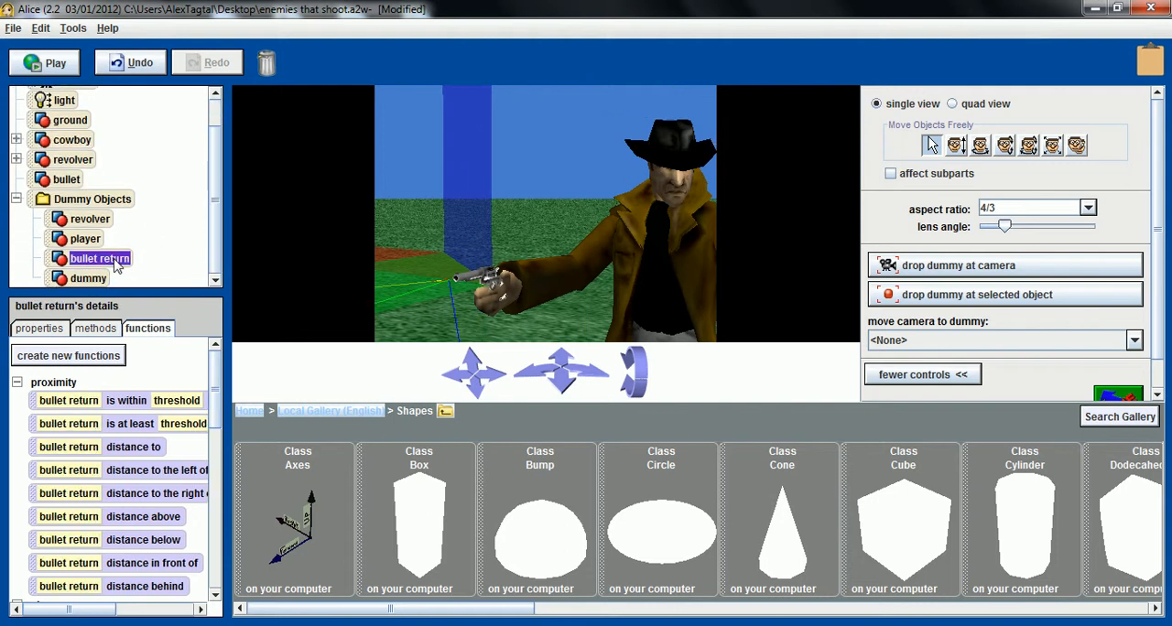
pyautogui.moveTo(447, 285)
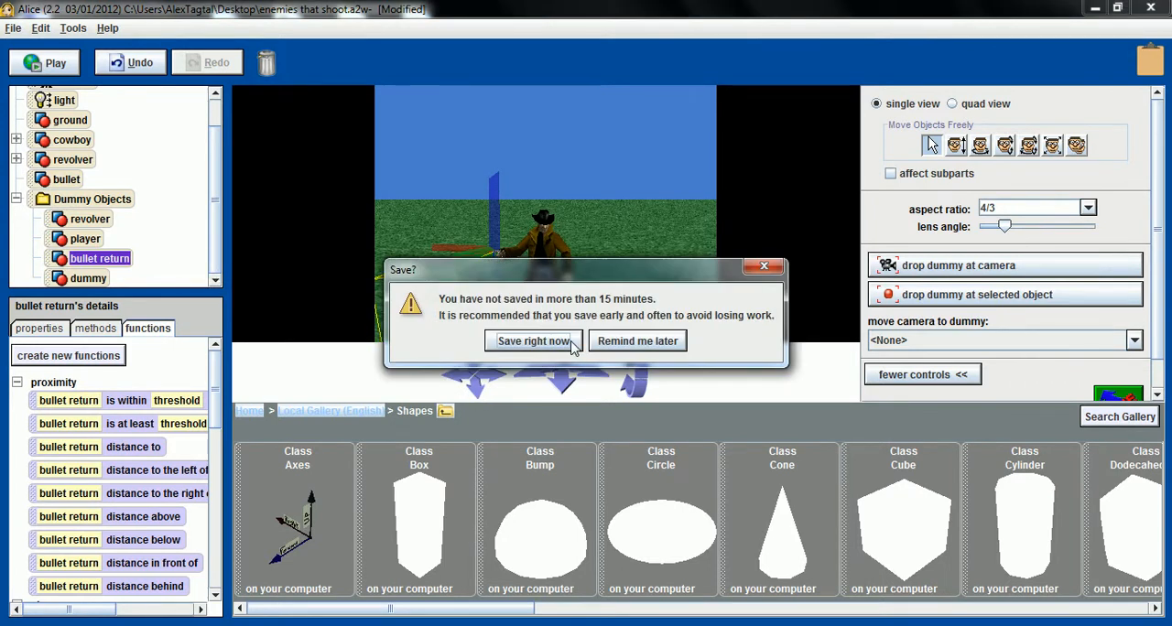
# Save the world, bring up the player dummy's actions, and move the camera farther back.
pyautogui.click(532, 340)
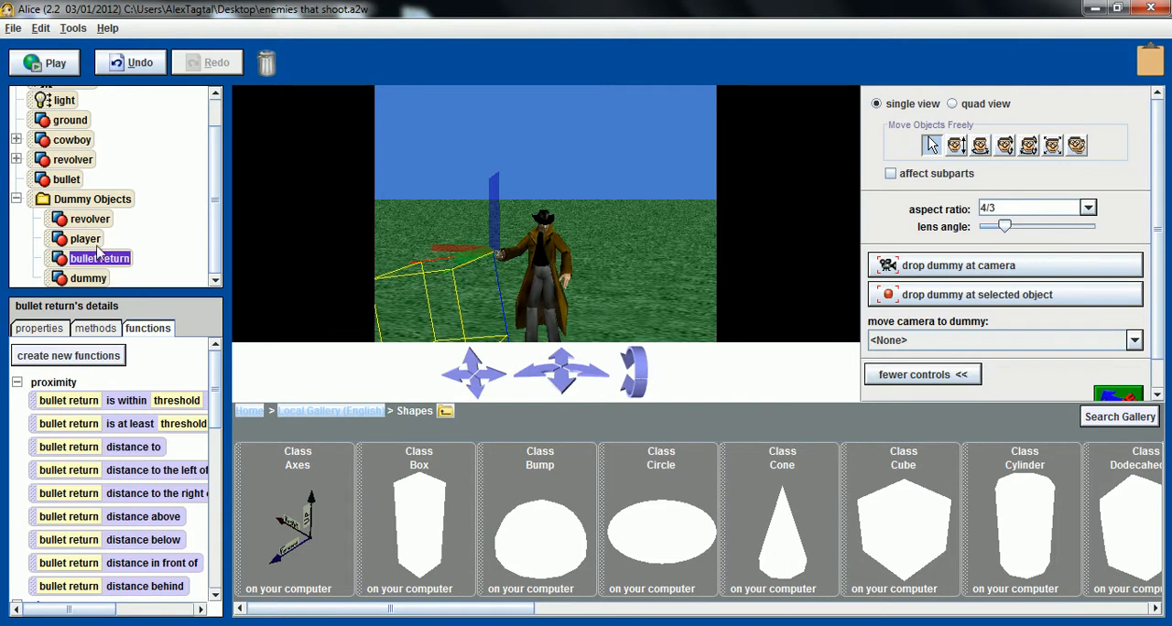
pyautogui.moveTo(86, 239)
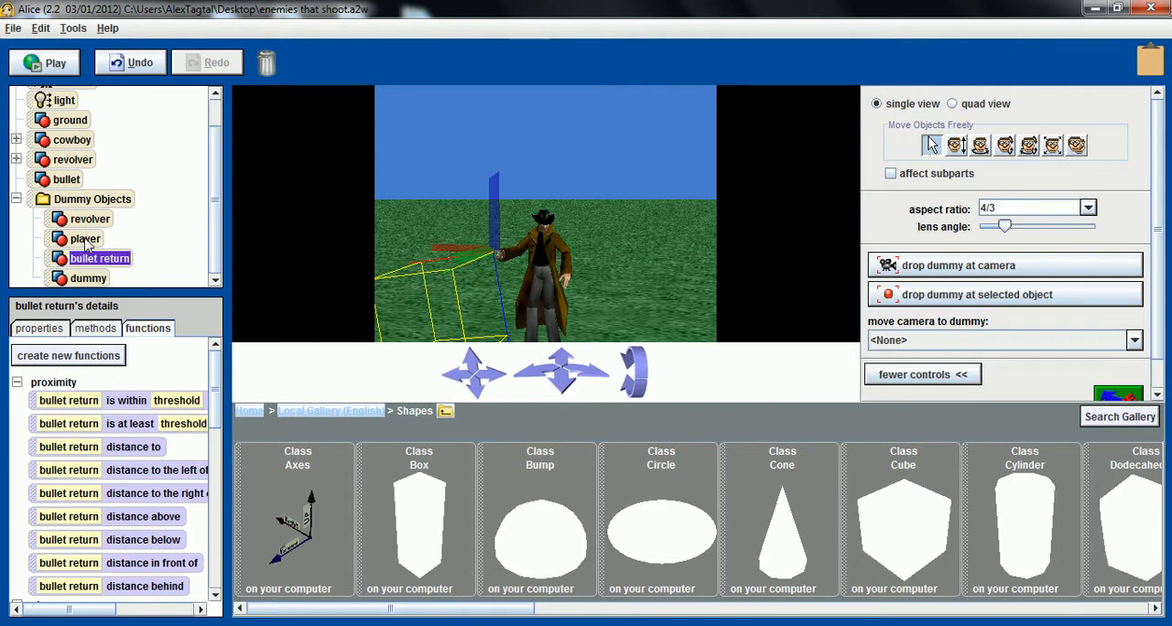
pyautogui.click(86, 238)
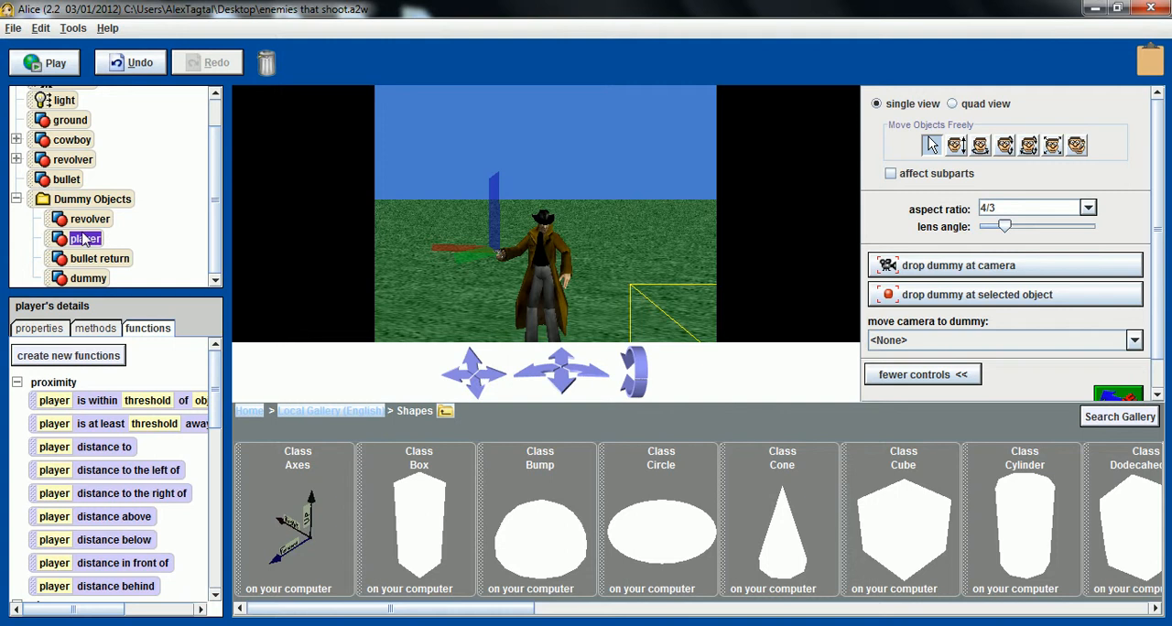
pyautogui.rightClick(85, 238)
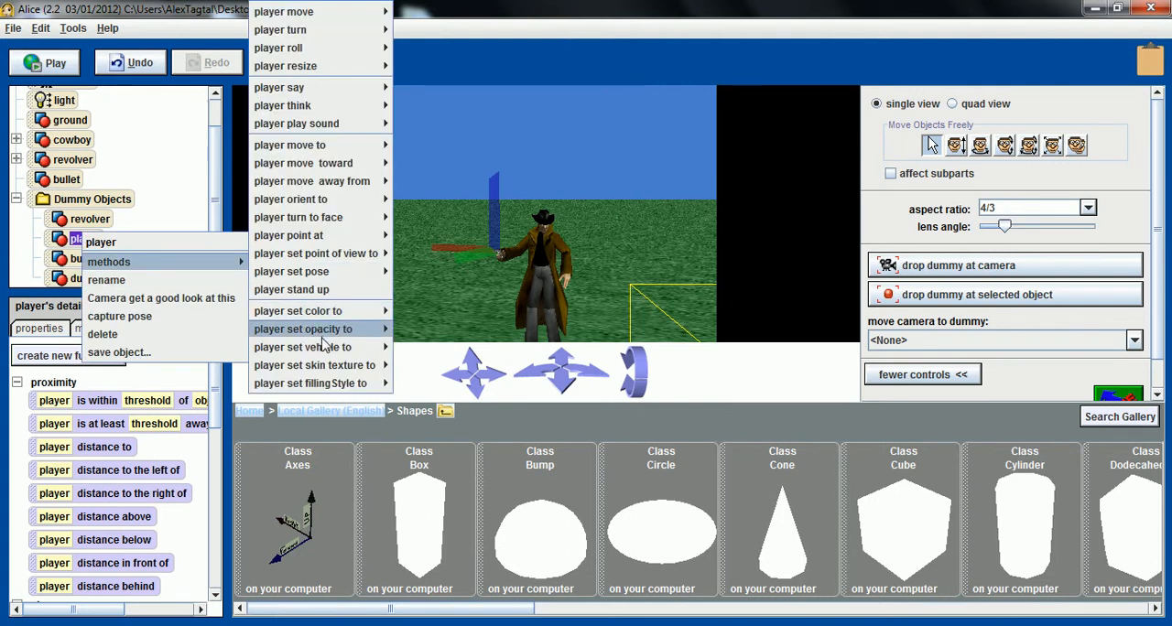
pyautogui.moveTo(302, 347)
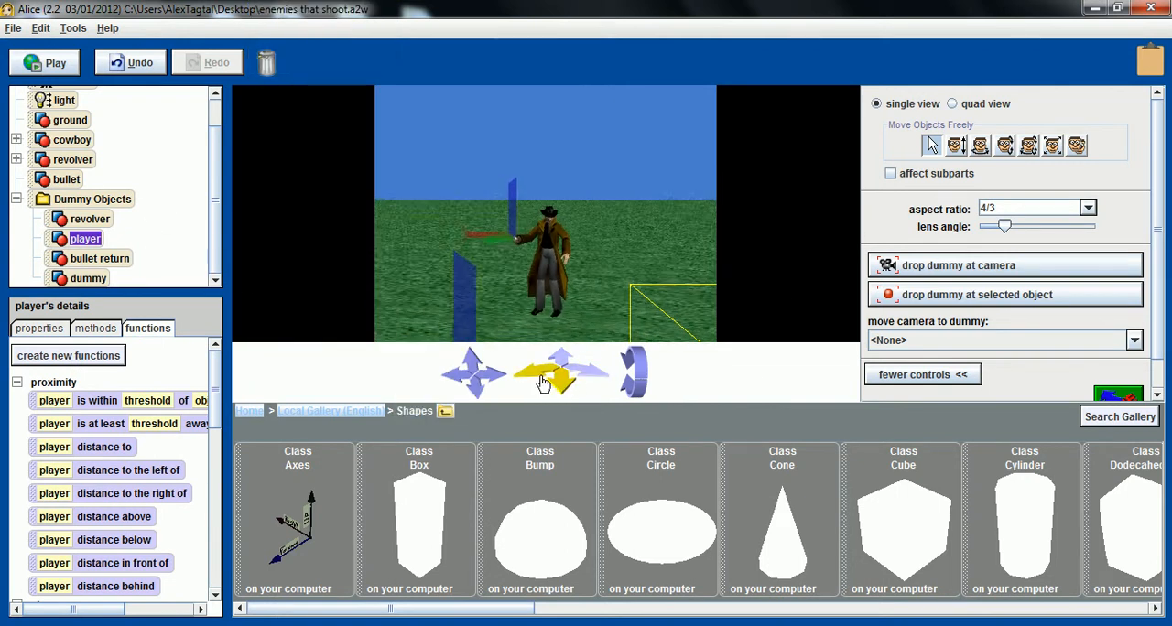
pyautogui.click(559, 360)
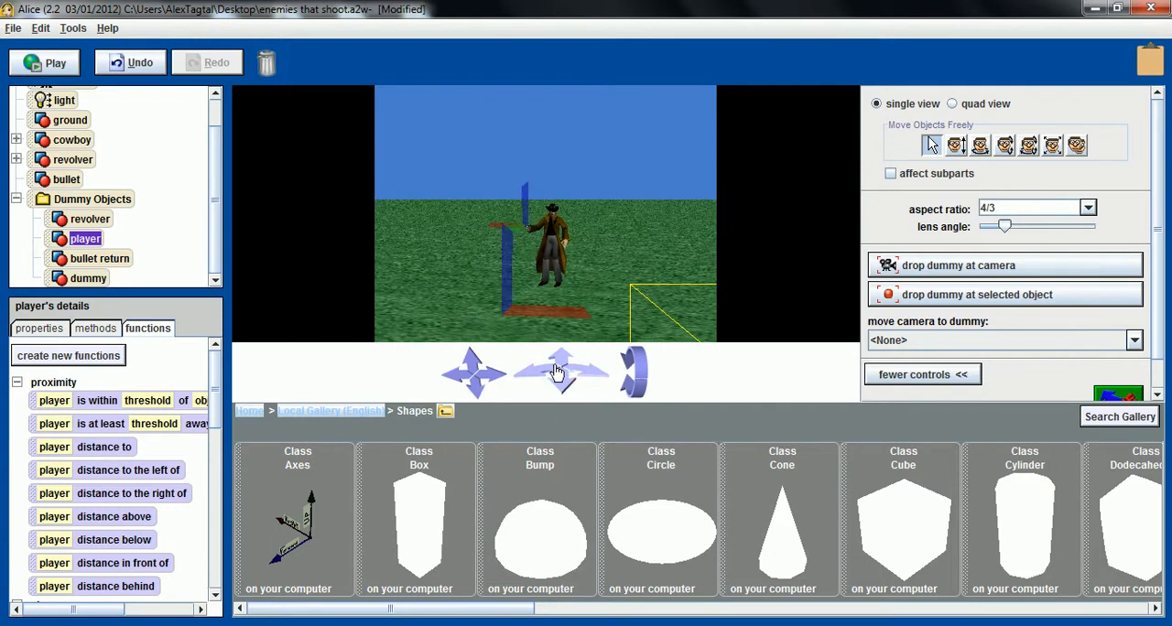
pyautogui.click(70, 119)
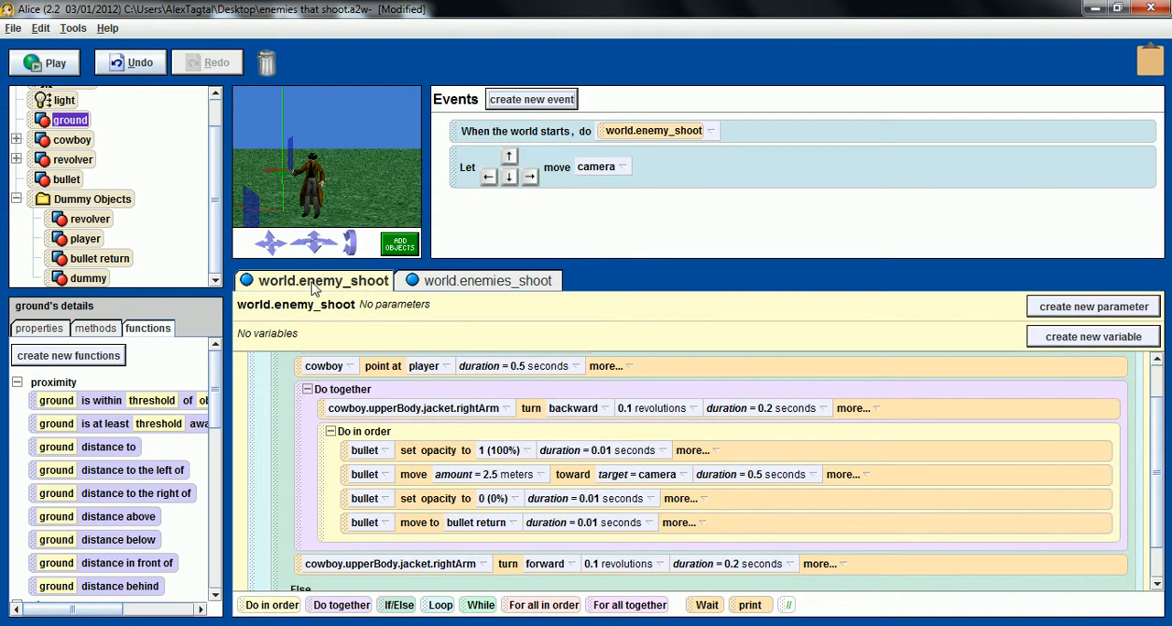
# Select the world and switch from enemy_shoot to the world.enemies_shoot method tab.
pyautogui.click(95, 328)
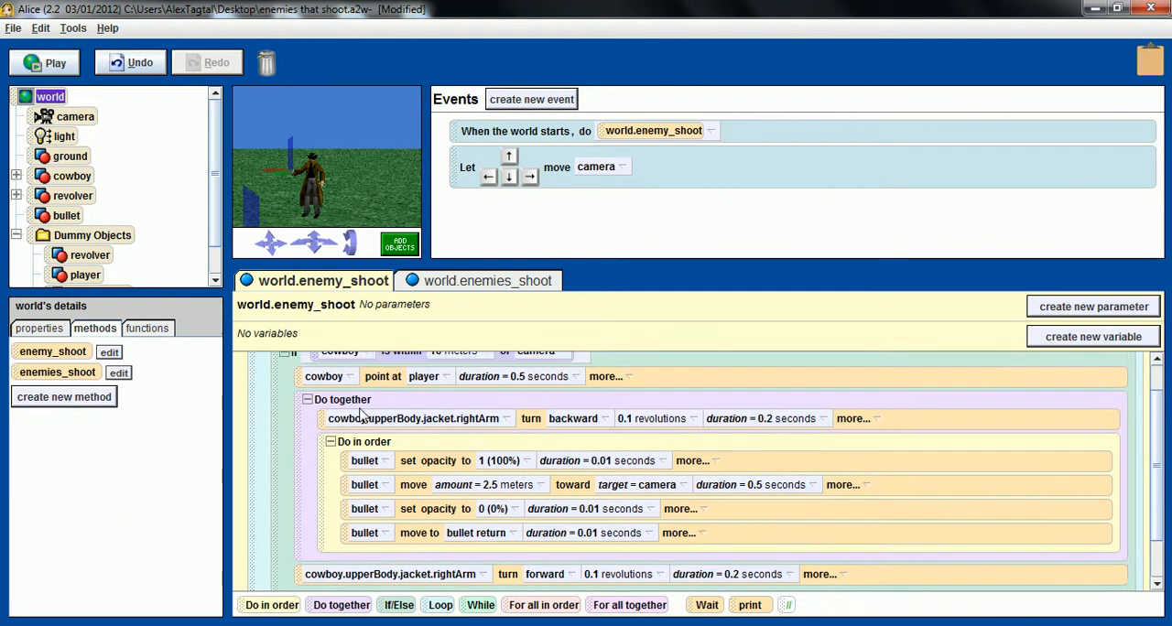
pyautogui.click(488, 280)
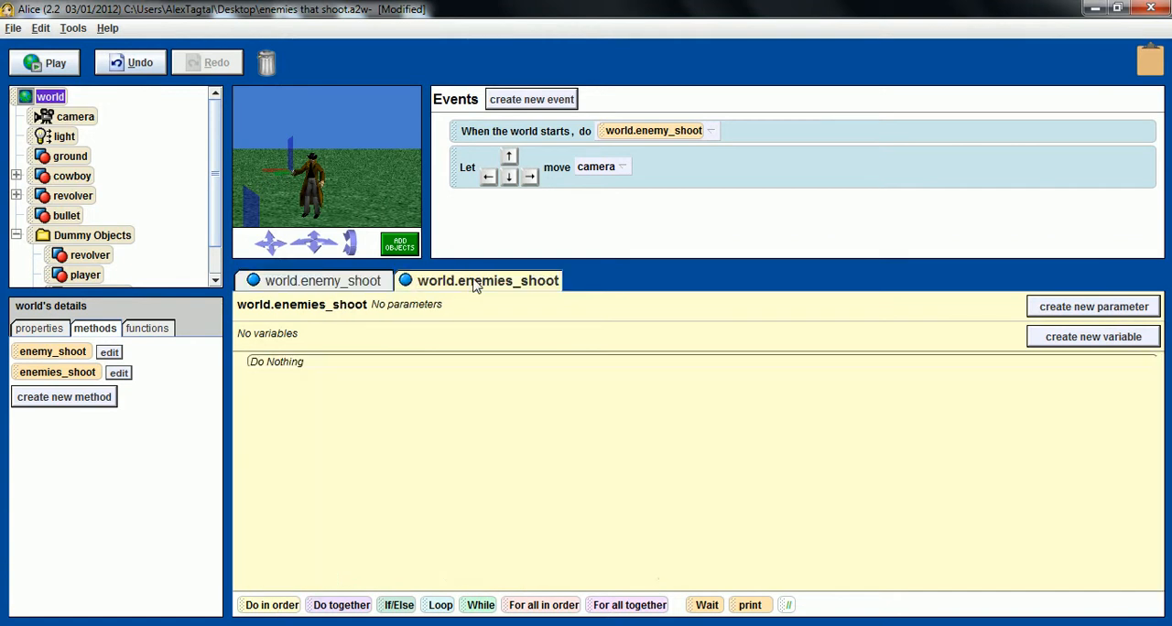
pyautogui.moveTo(533, 286)
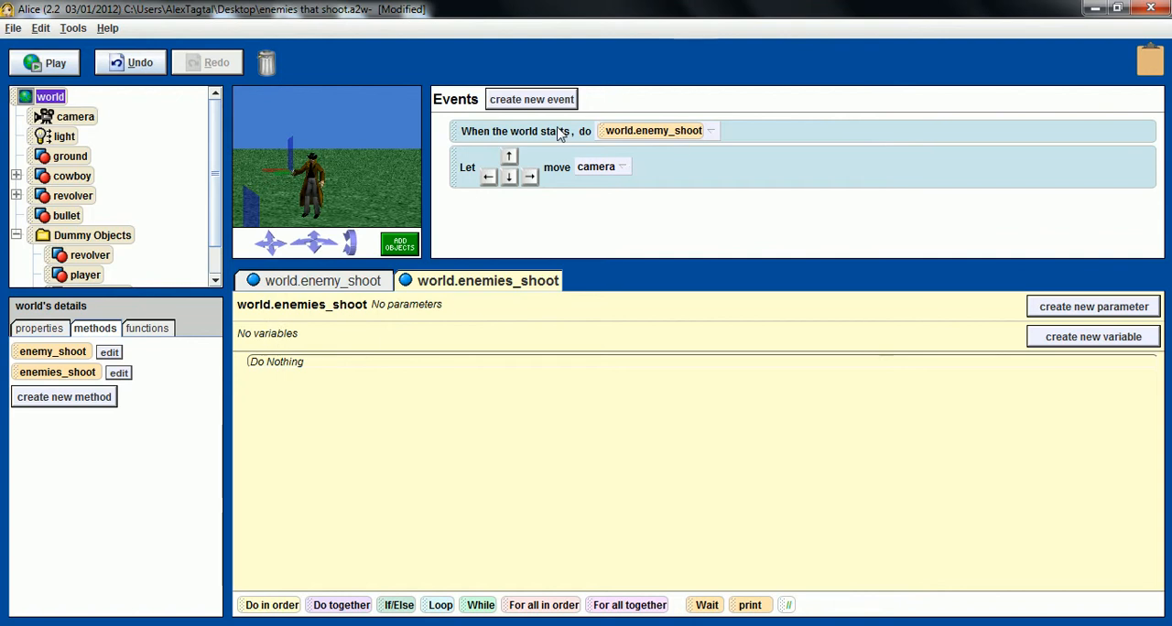
pyautogui.moveTo(549, 139)
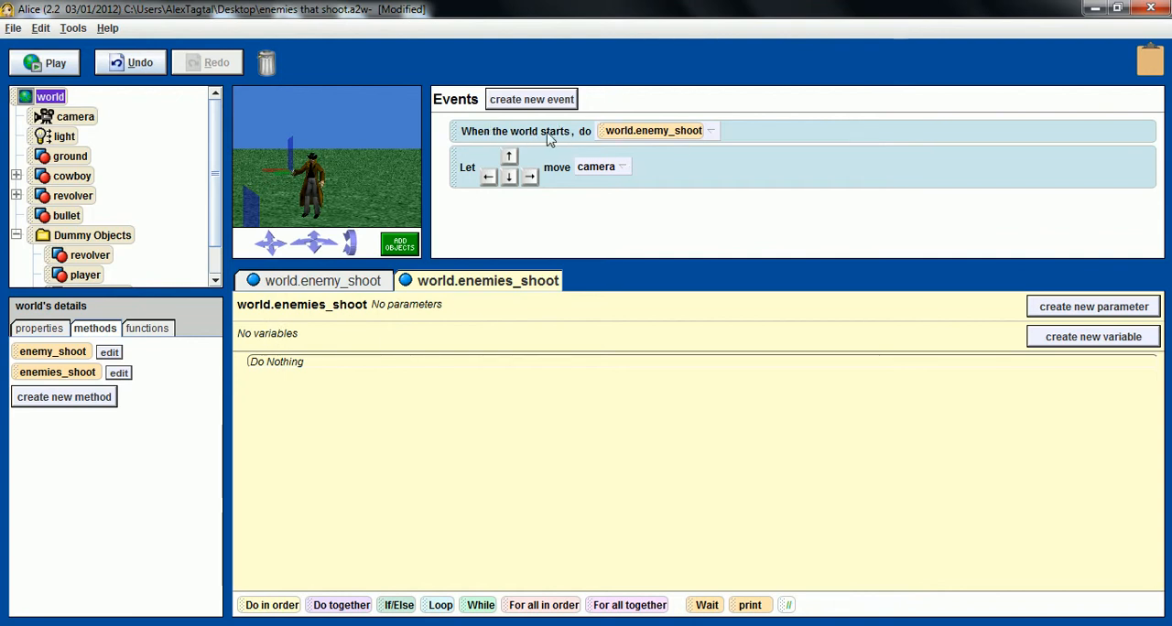
pyautogui.click(322, 280)
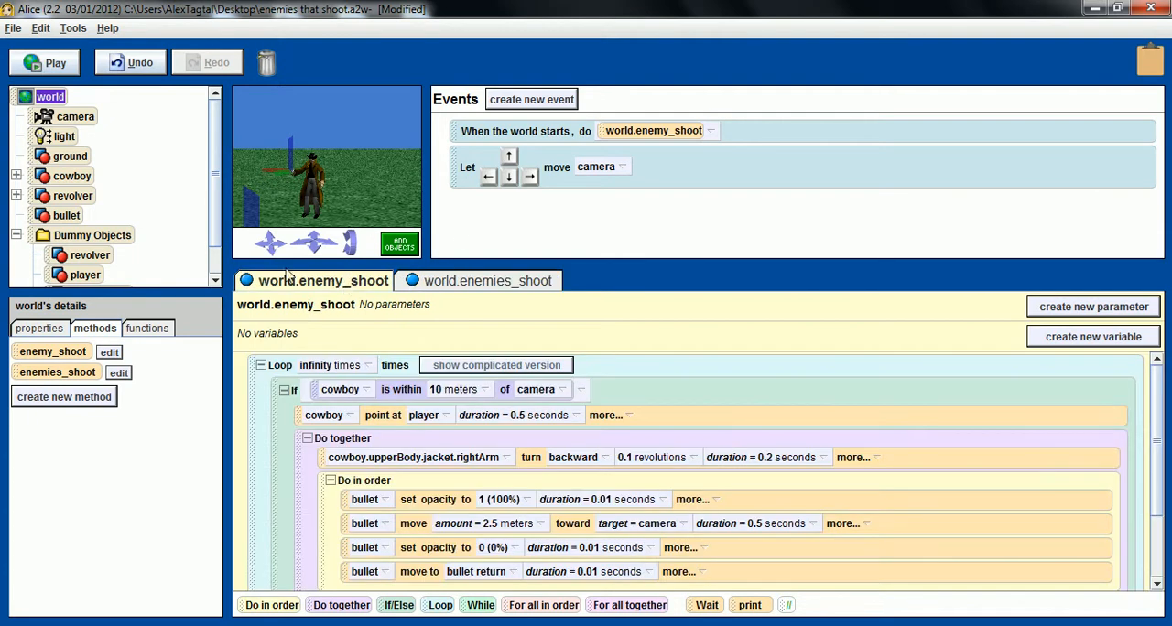
pyautogui.moveTo(483, 135)
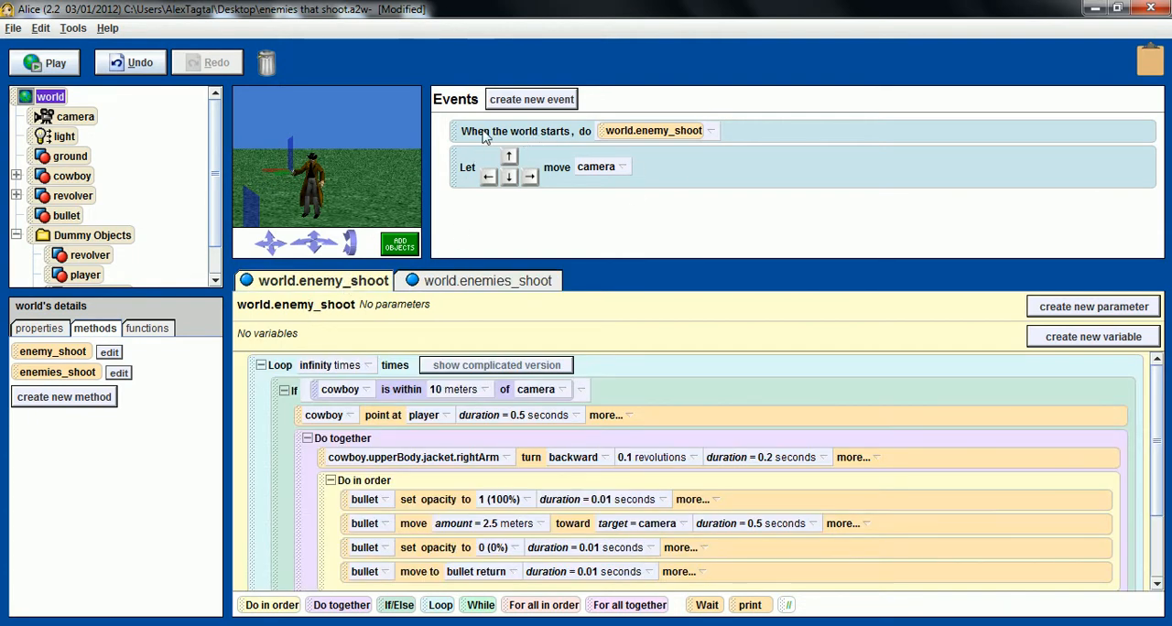
pyautogui.click(487, 281)
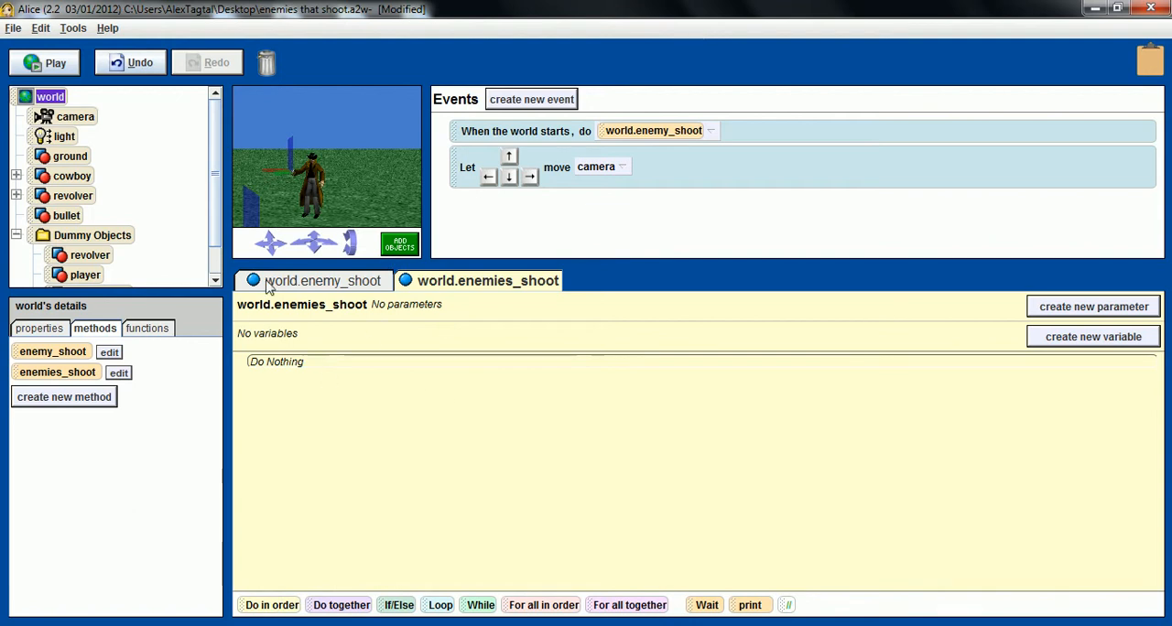
pyautogui.moveTo(451, 573)
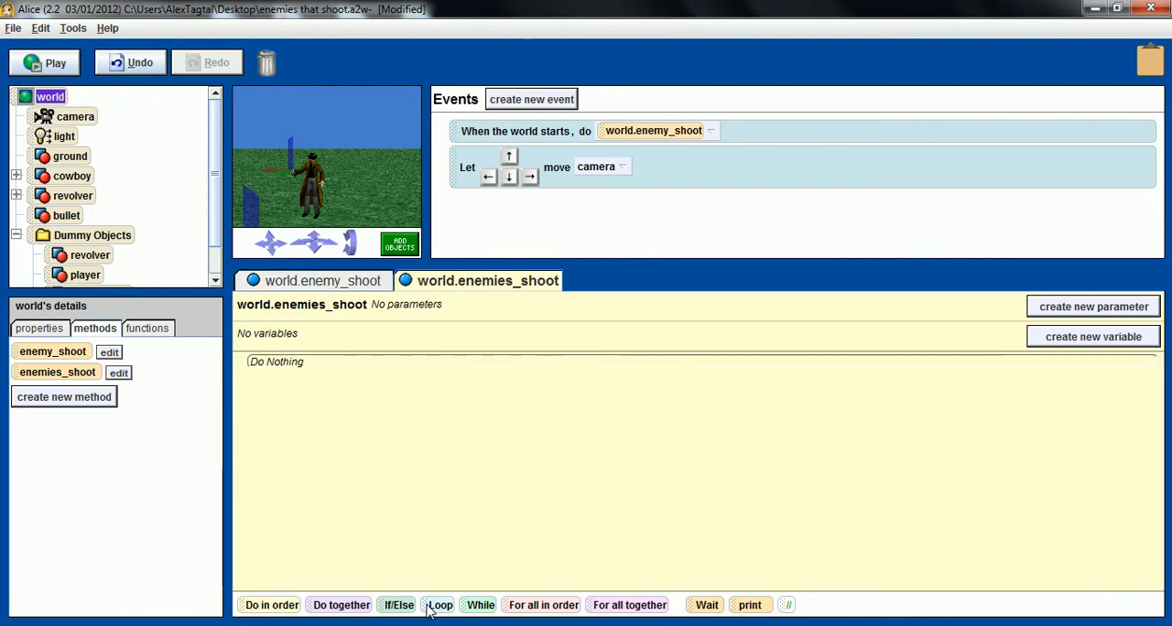
# Add an infinite loop holding an if/else: cowboy is within 10 meters of camera.
pyautogui.click(441, 605)
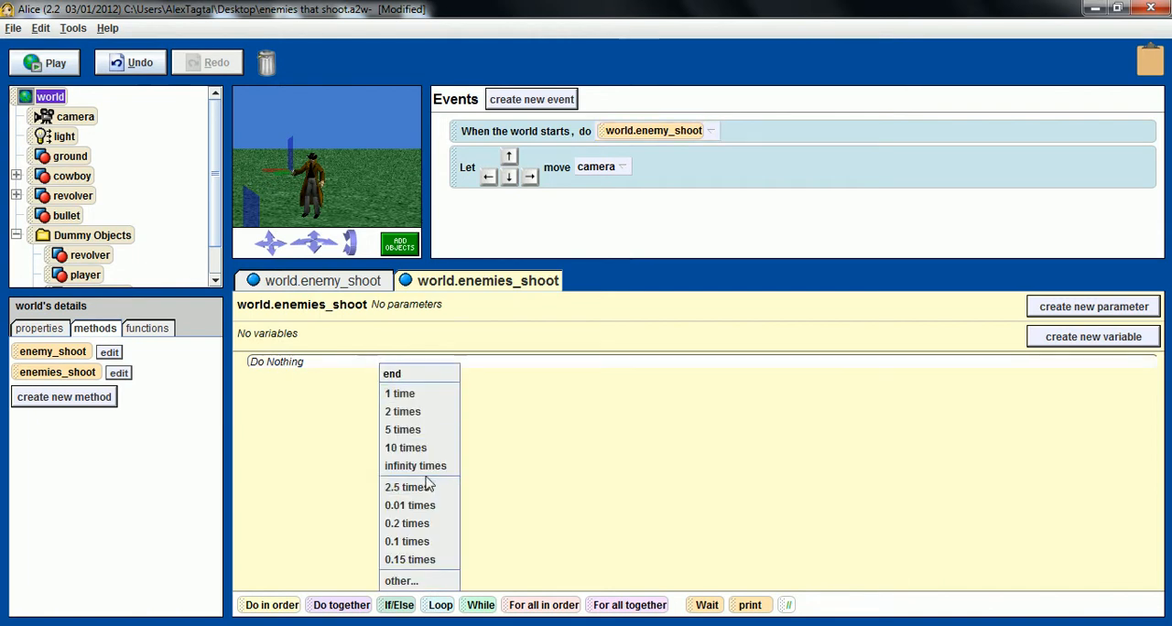
pyautogui.click(414, 466)
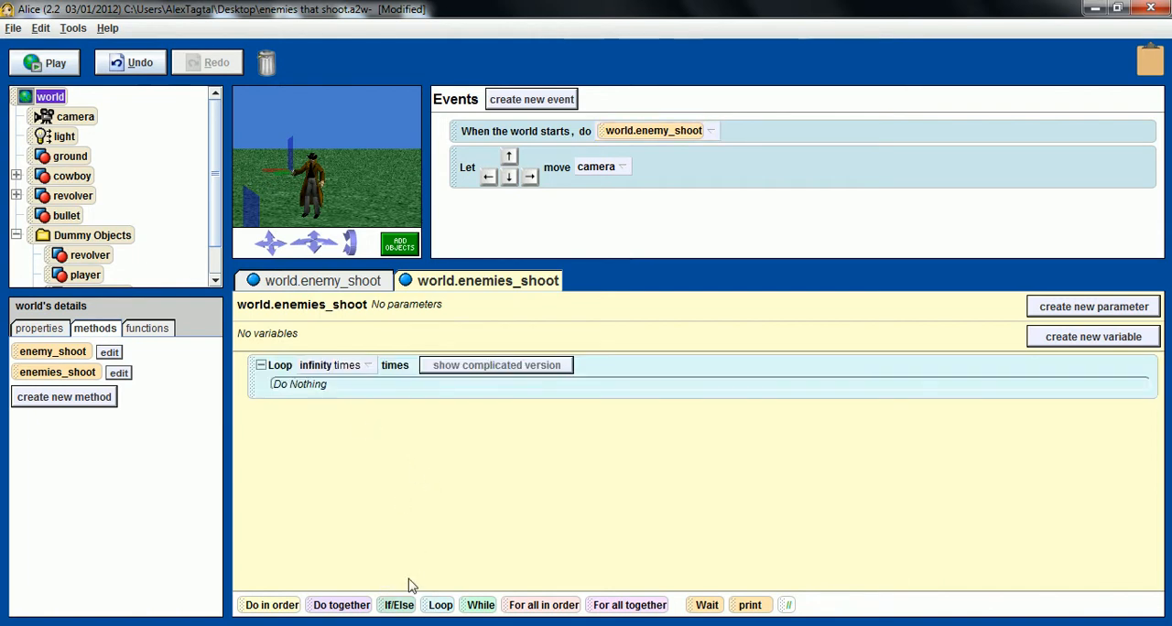
pyautogui.moveTo(398, 605); pyautogui.dragTo(355, 403)
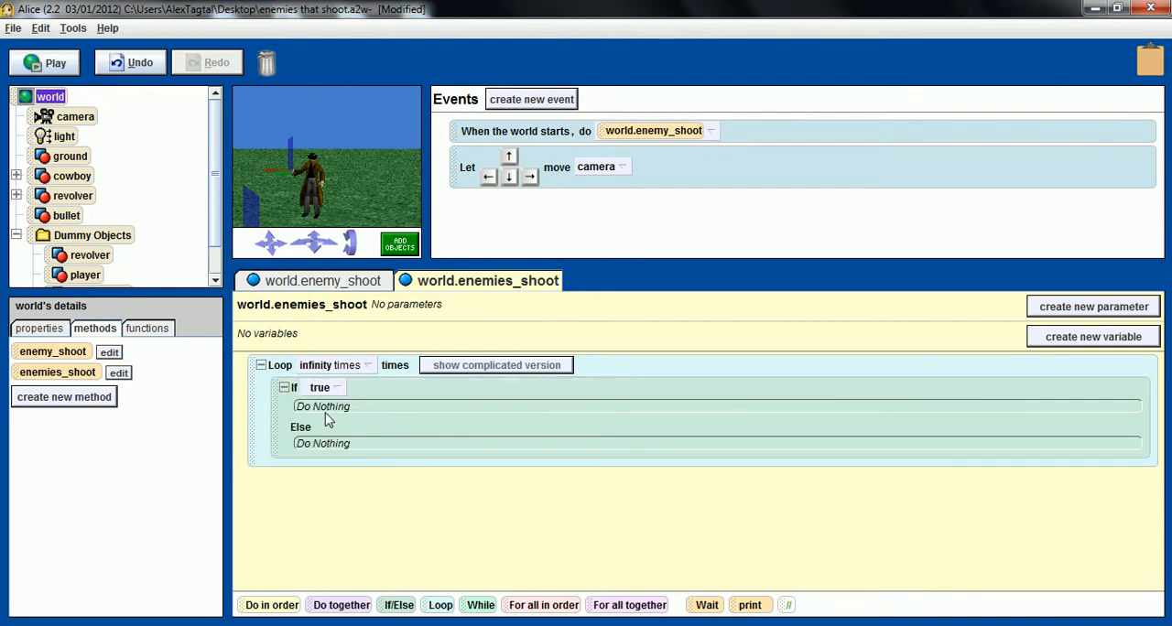
pyautogui.moveTo(71, 176)
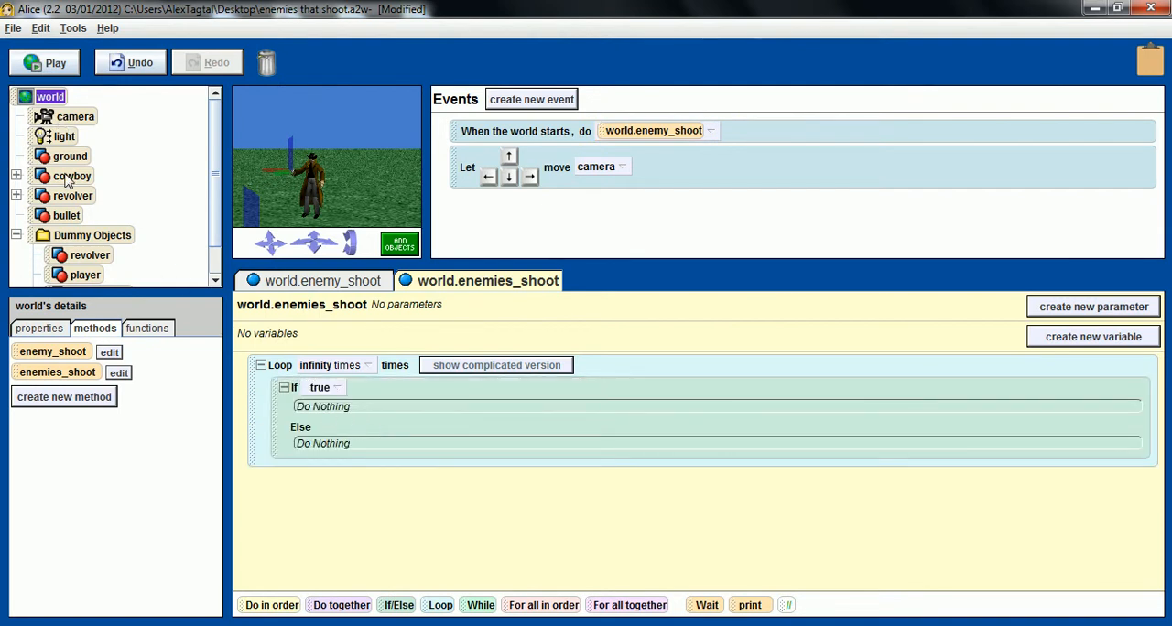
pyautogui.click(71, 176)
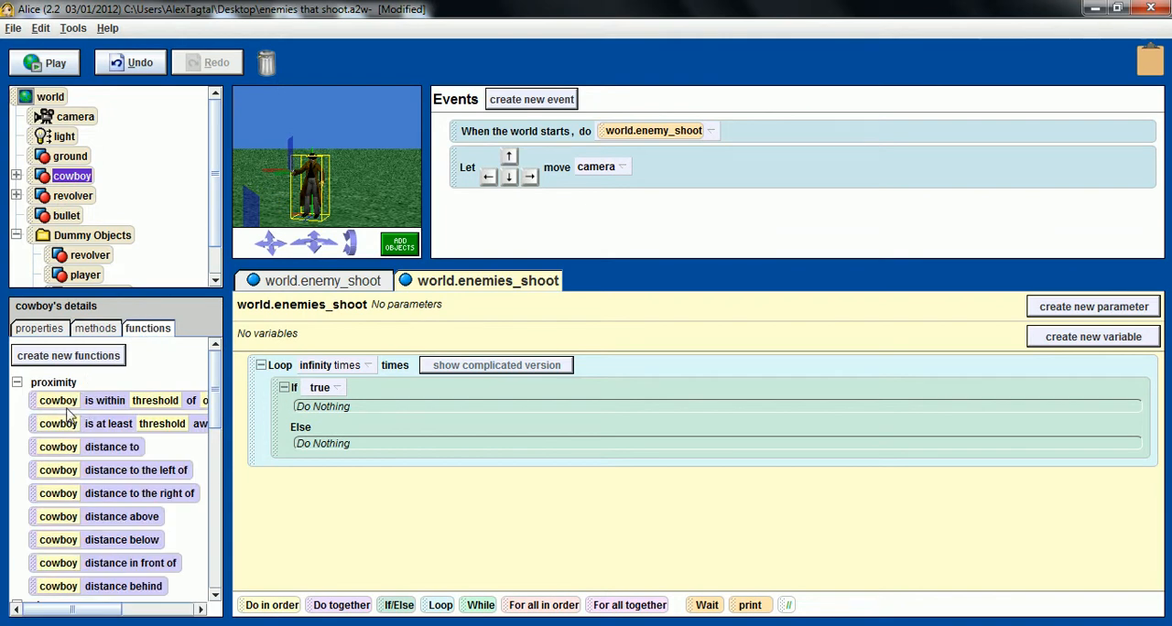
pyautogui.moveTo(74, 383)
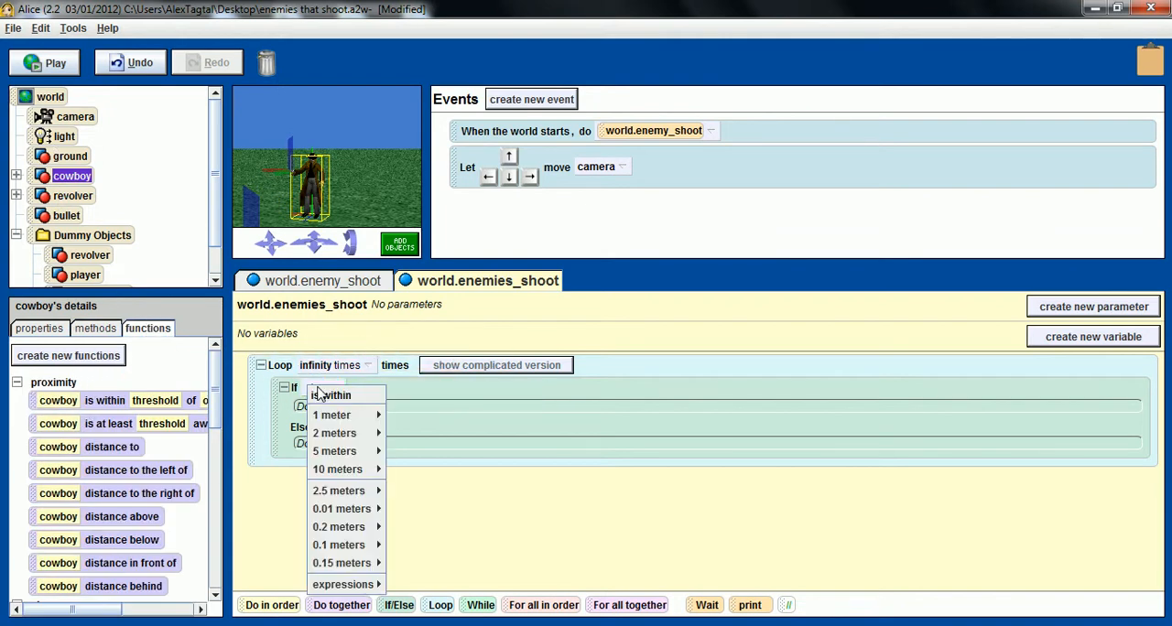
pyautogui.moveTo(338, 469)
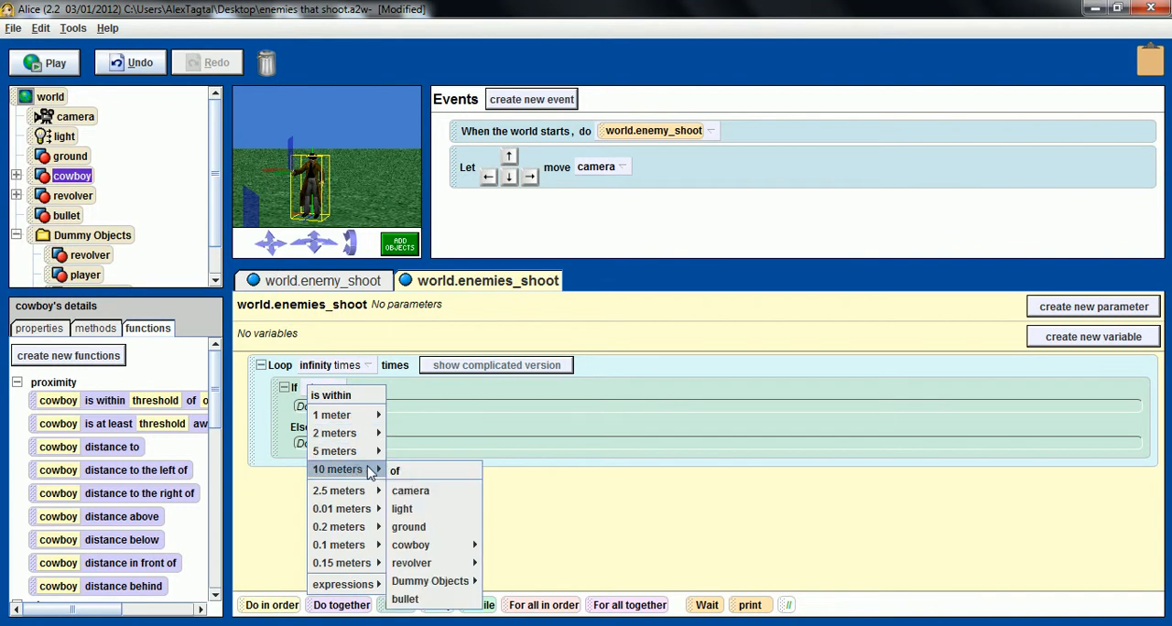
pyautogui.moveTo(412, 545)
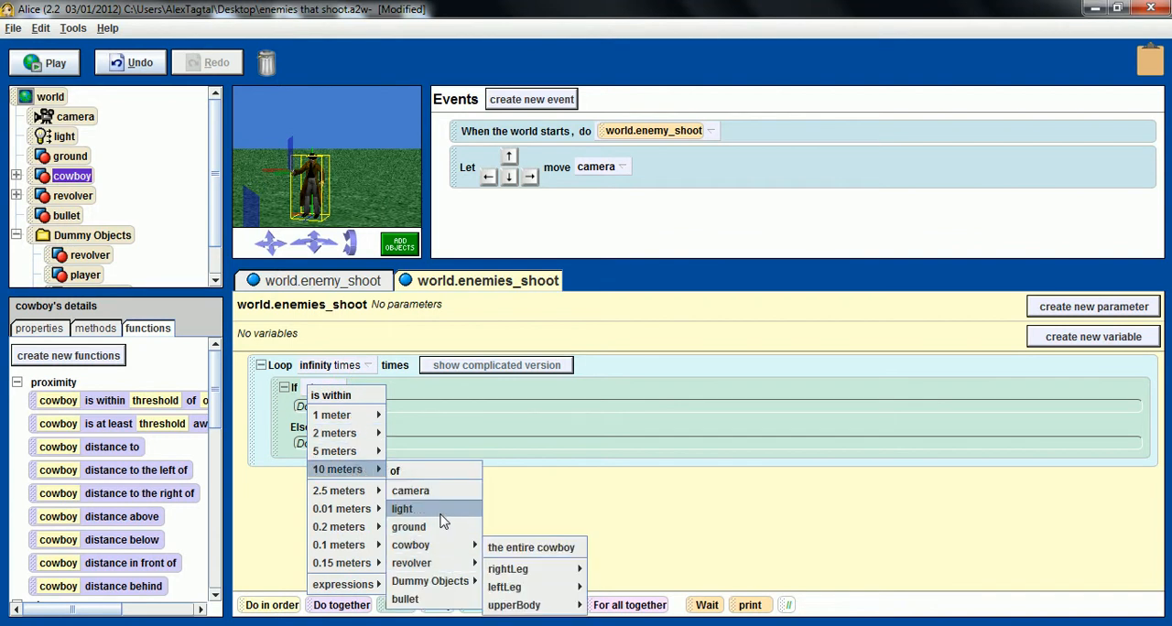
pyautogui.click(410, 491)
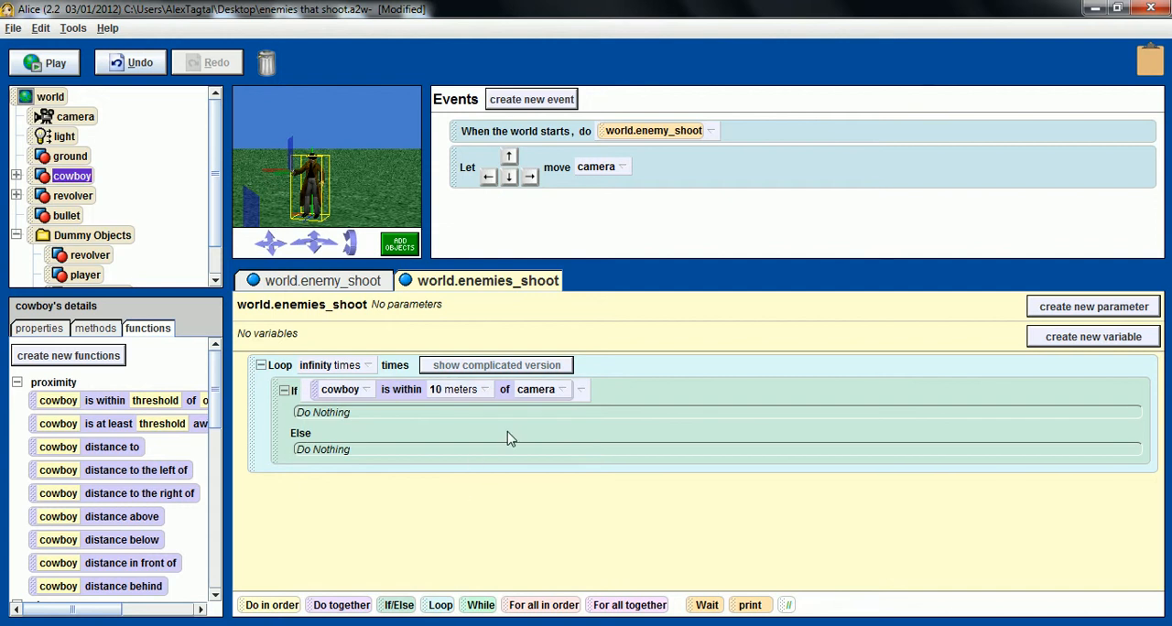
pyautogui.moveTo(319, 348)
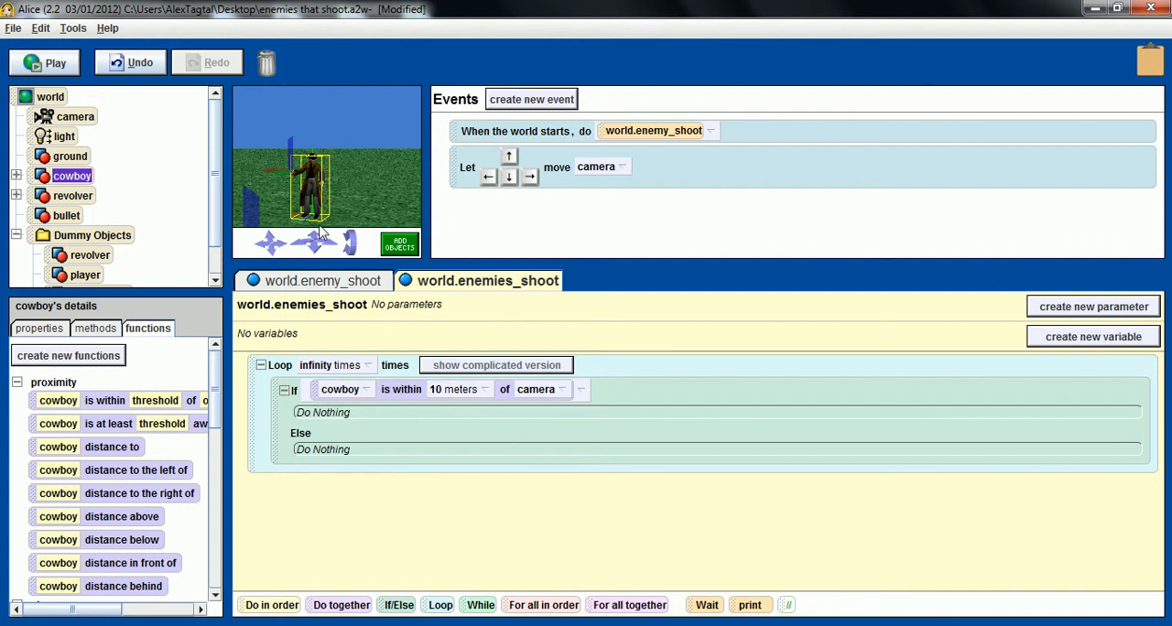
pyautogui.moveTo(306, 261)
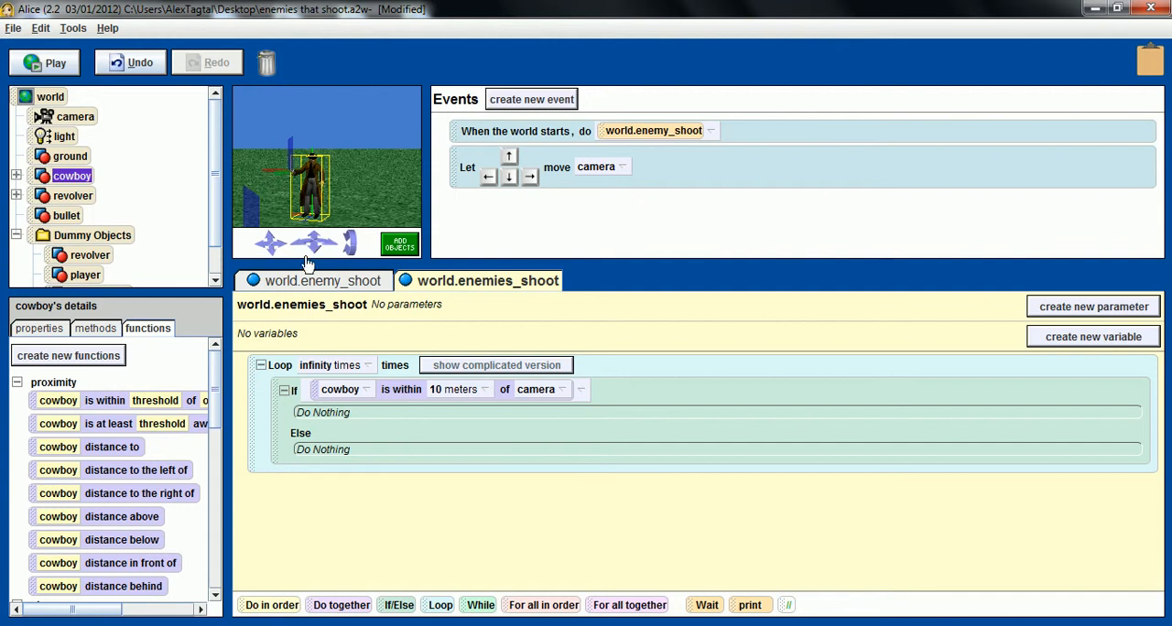
pyautogui.moveTo(374, 412)
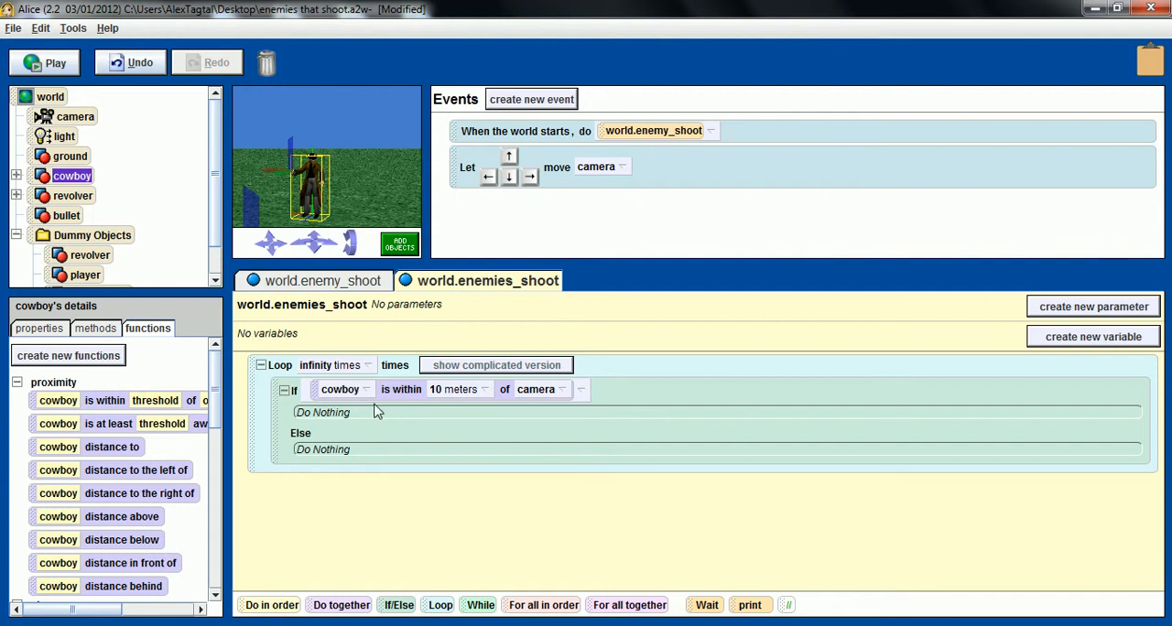
pyautogui.moveTo(314, 418)
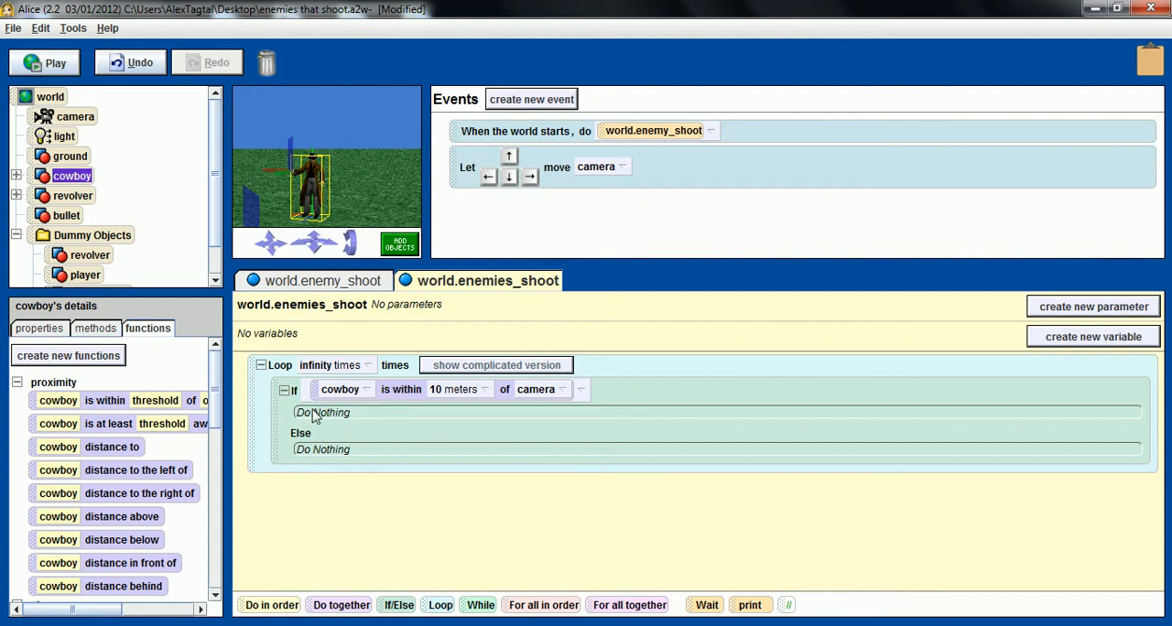
pyautogui.moveTo(304, 551)
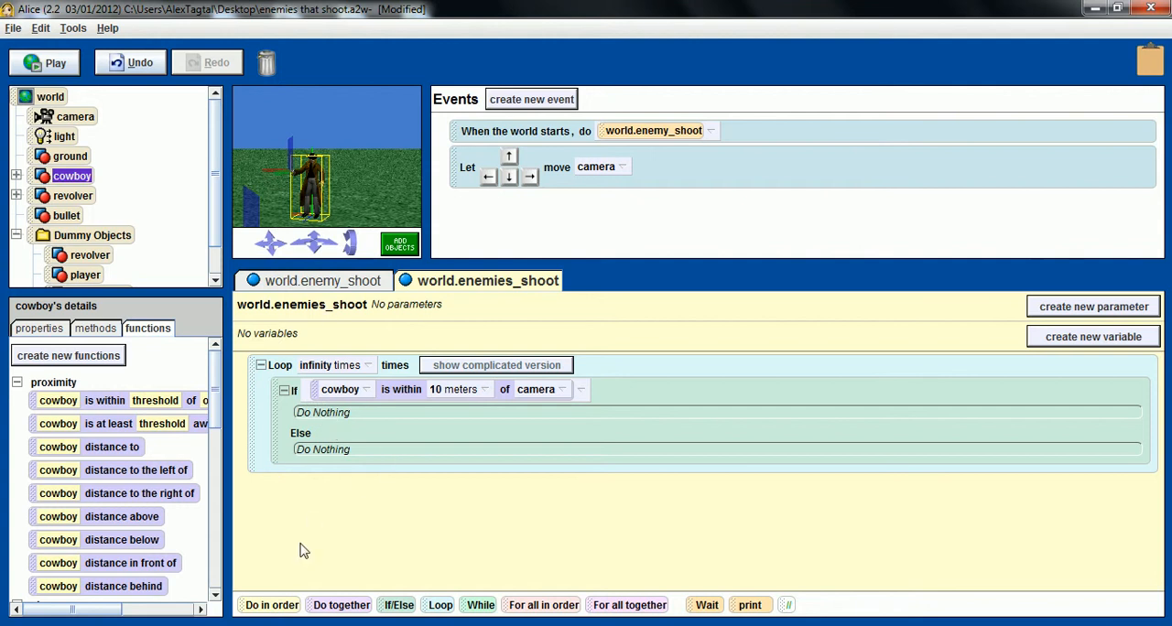
pyautogui.moveTo(181, 199)
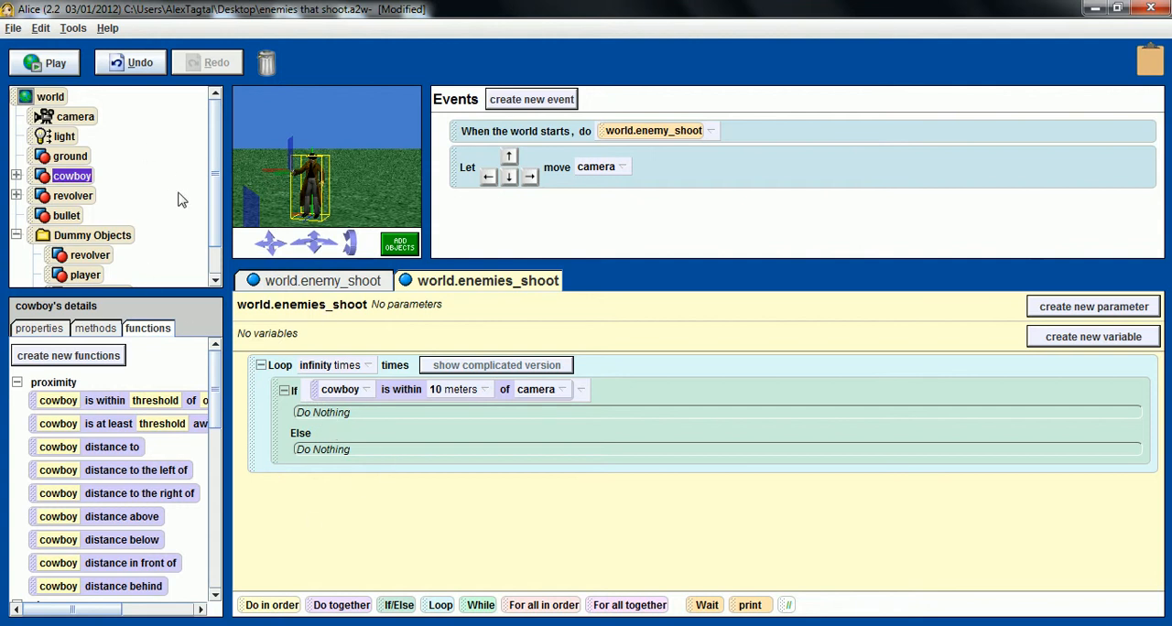
# Add 'cowboy point at player' to the If branch with a 0.5-second duration.
pyautogui.click(95, 327)
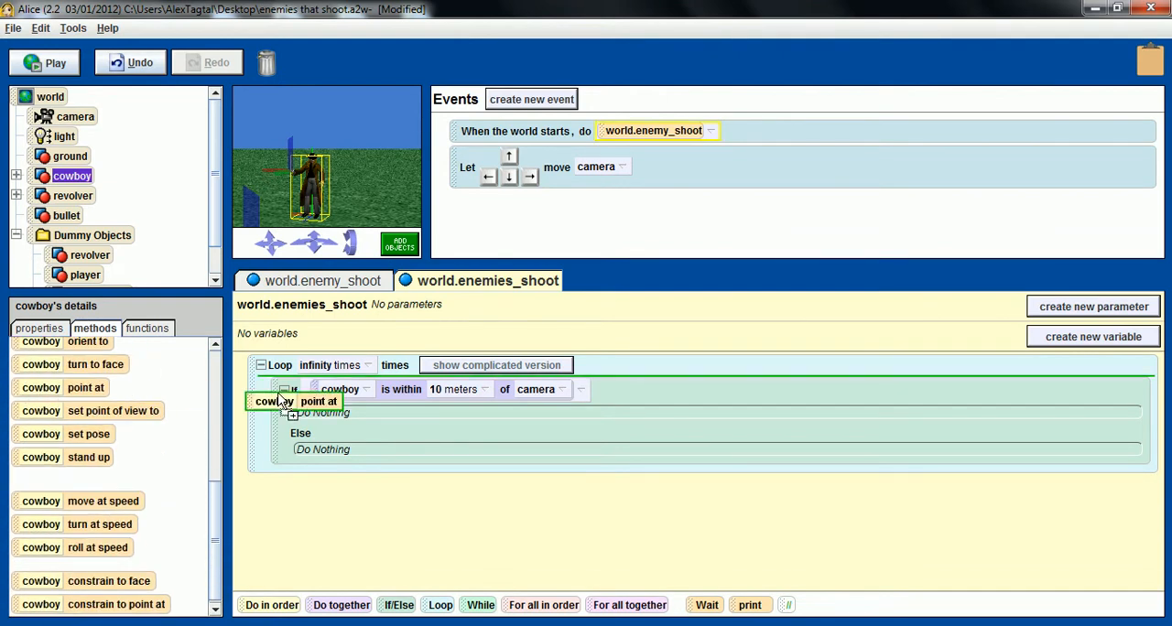
pyautogui.click(319, 401)
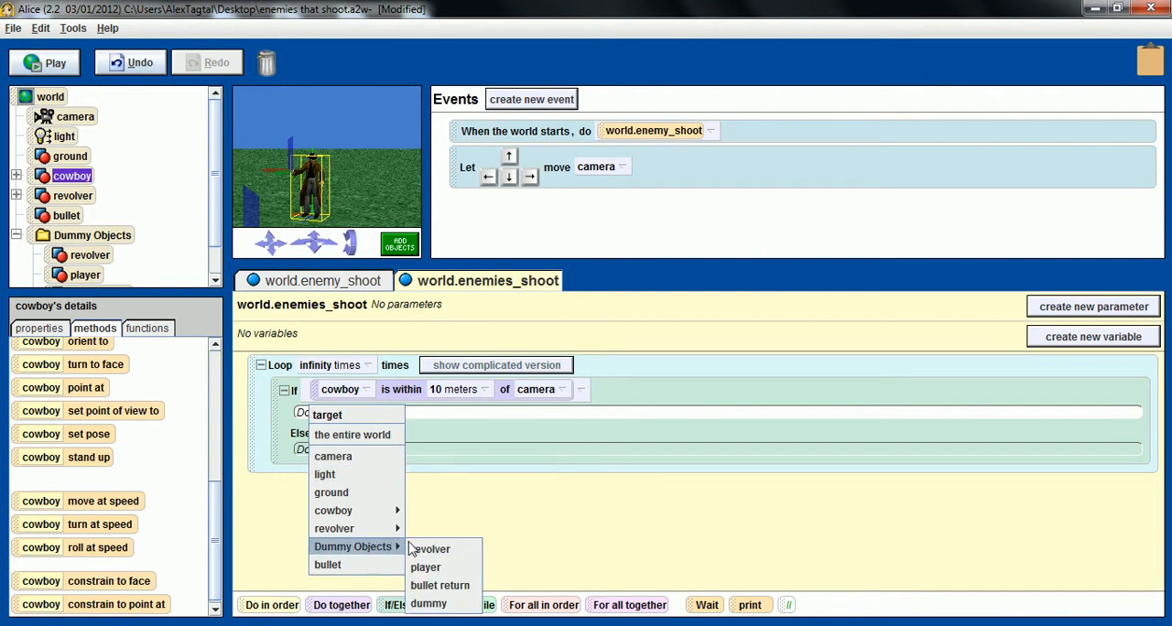
pyautogui.click(426, 567)
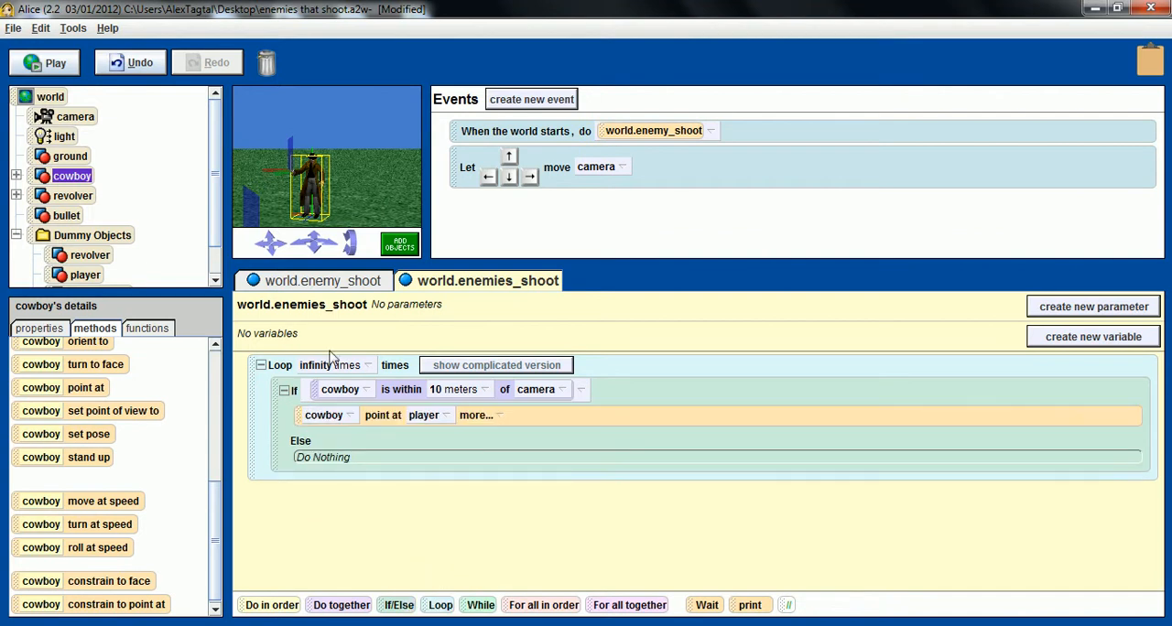
pyautogui.click(323, 280)
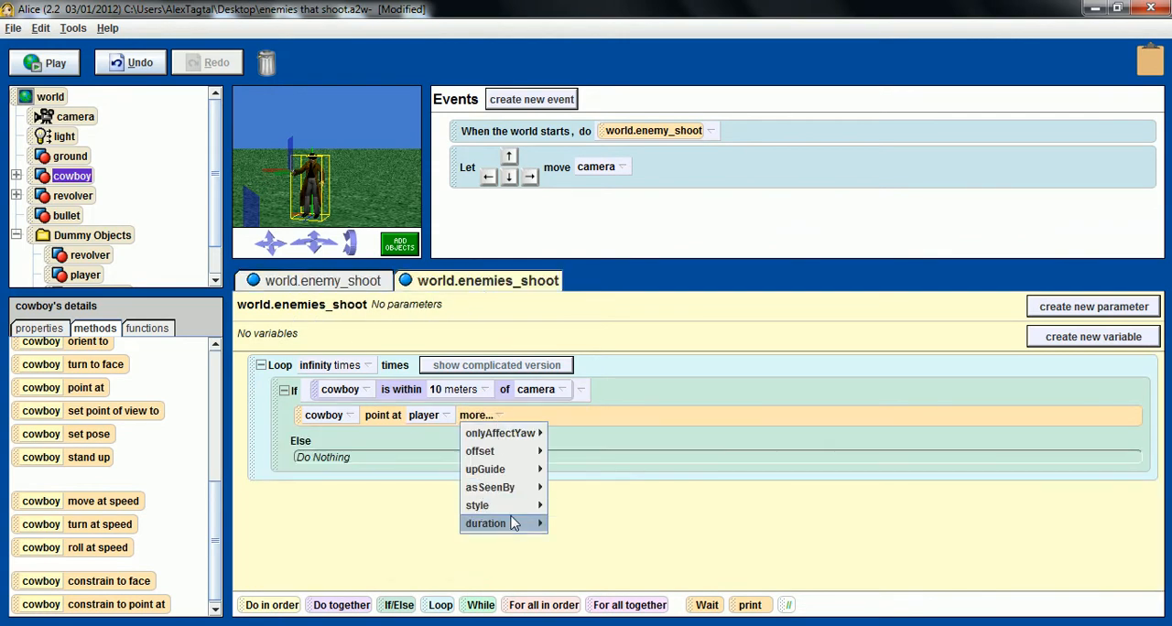
pyautogui.click(485, 522)
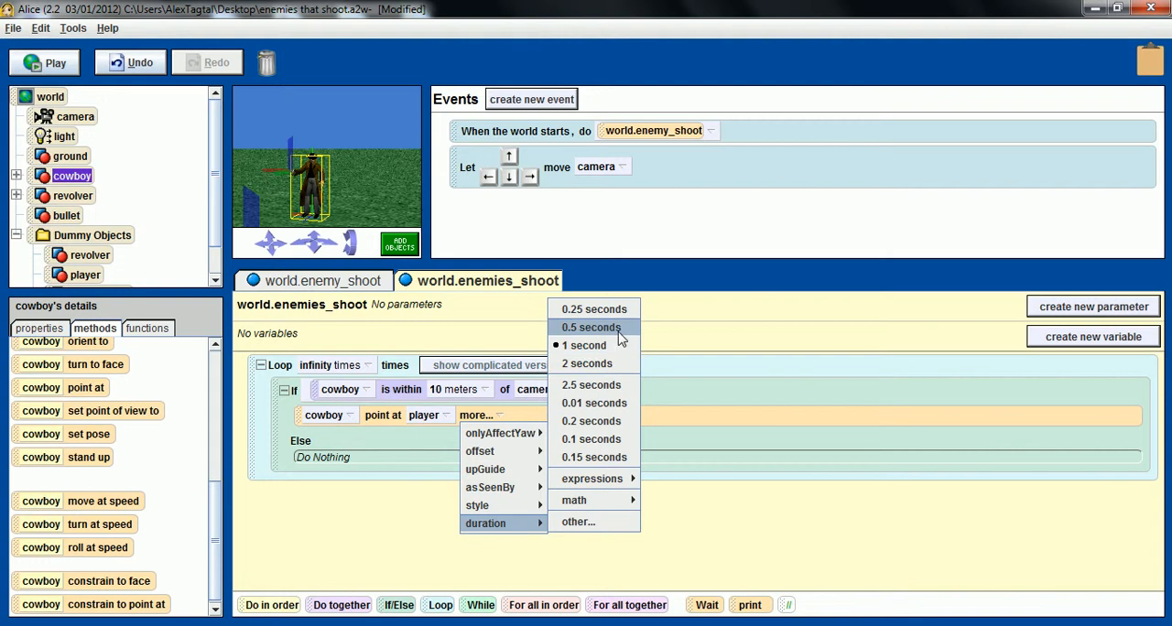
pyautogui.click(592, 327)
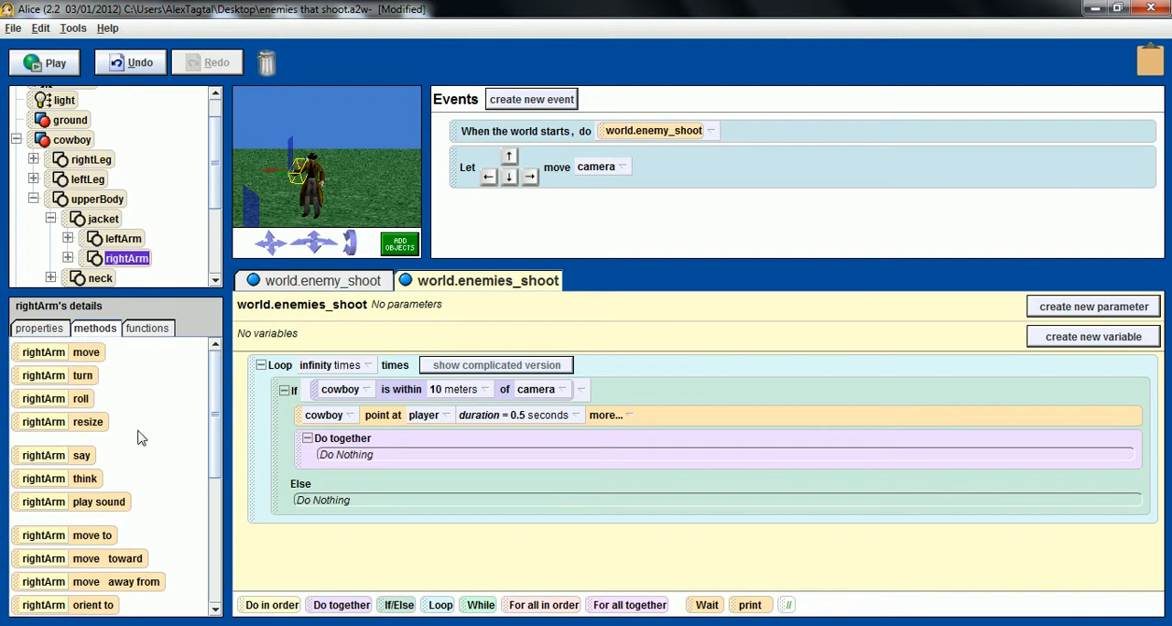
pyautogui.moveTo(16, 377)
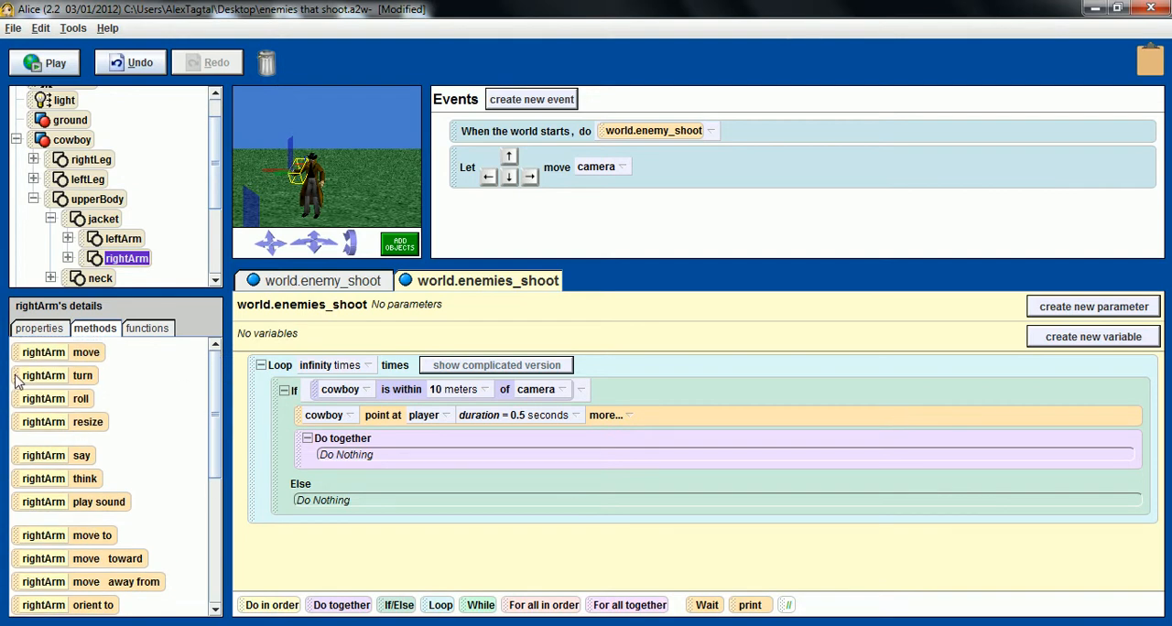
# Add a rightArm turn backward 0.1 revolutions to the do-together, lasting 0.2 seconds.
pyautogui.click(57, 376)
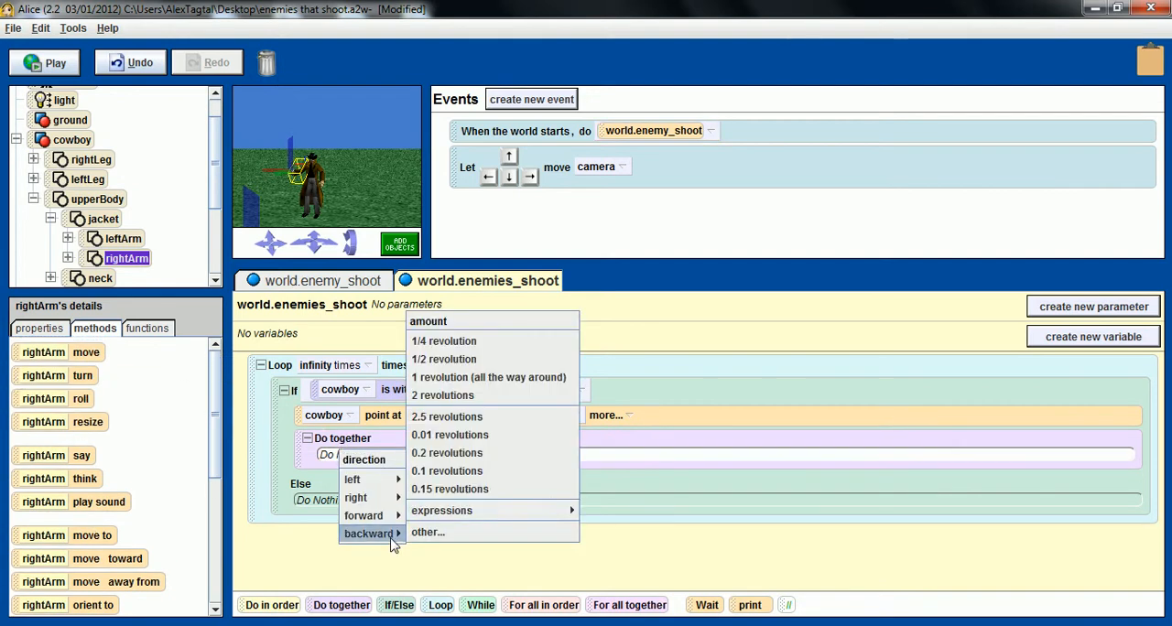
pyautogui.moveTo(447, 471)
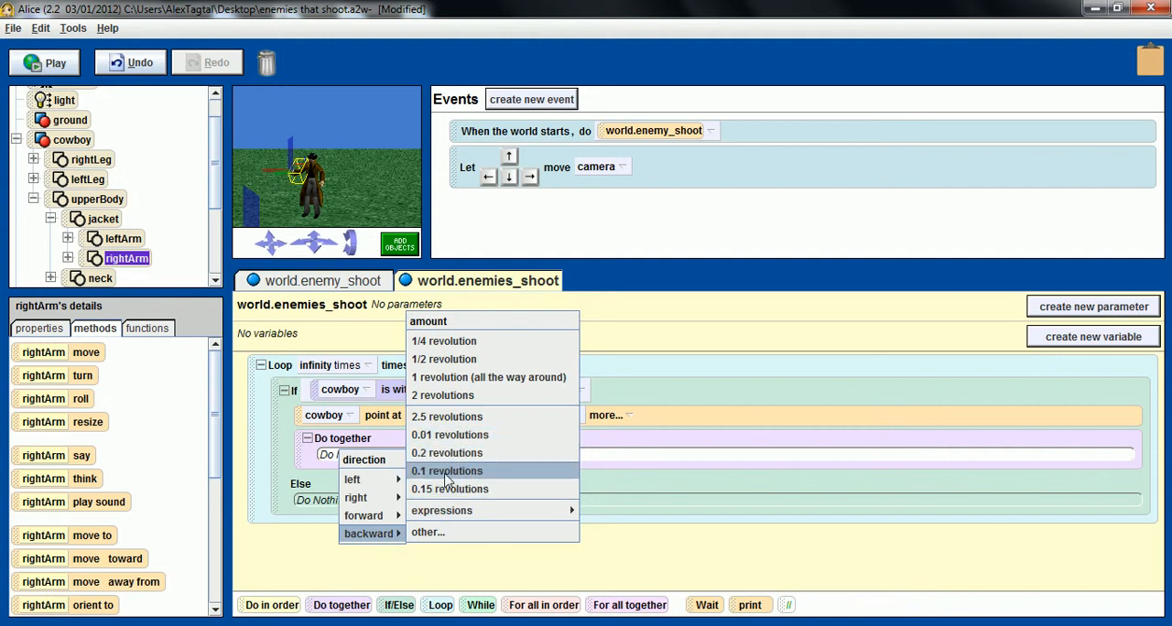
pyautogui.click(446, 471)
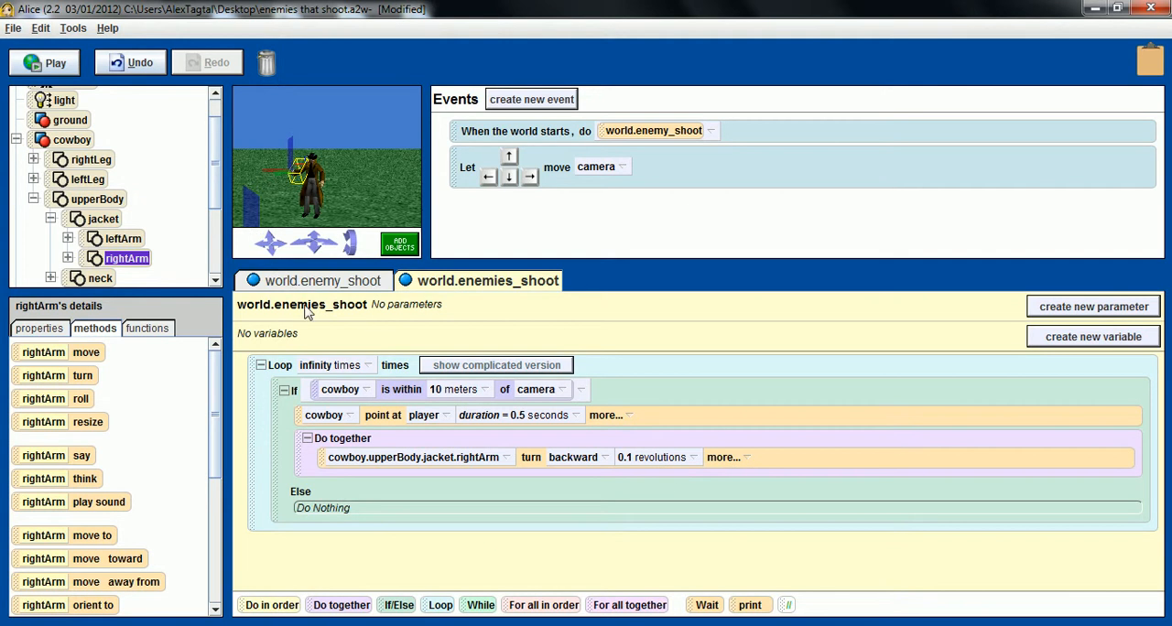
pyautogui.click(322, 280)
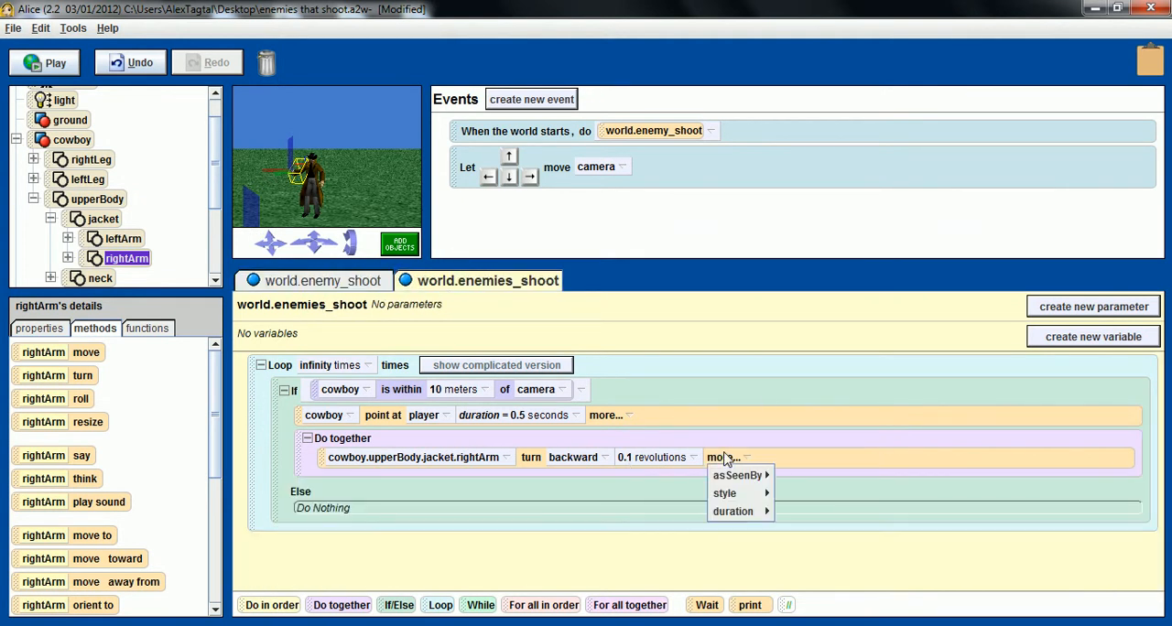
pyautogui.click(733, 511)
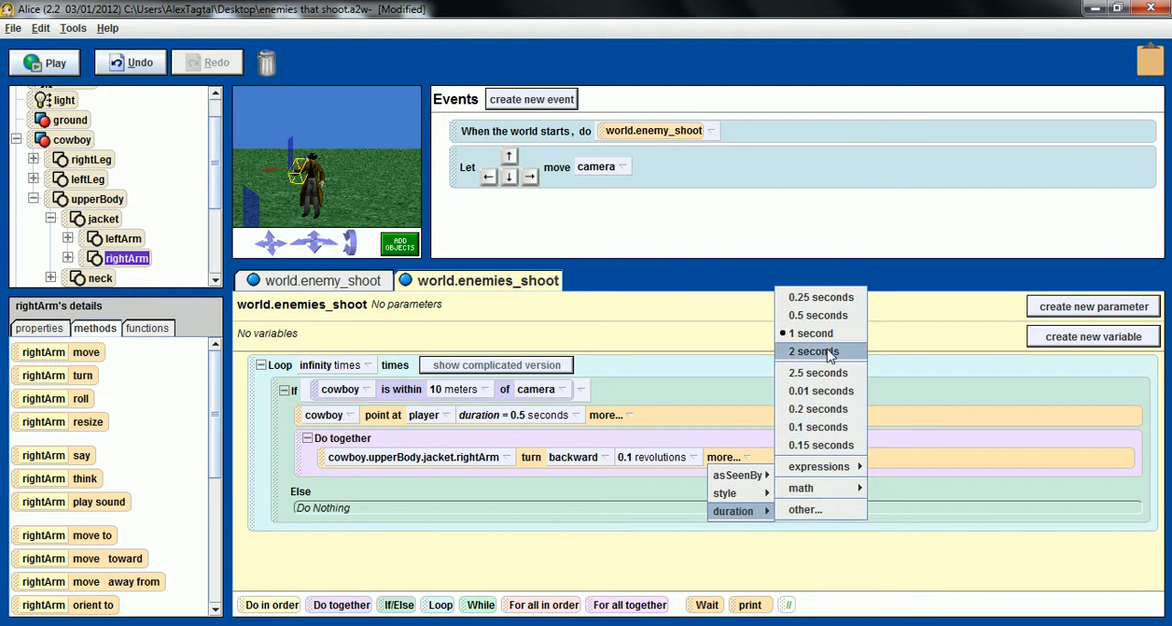
pyautogui.moveTo(820, 409)
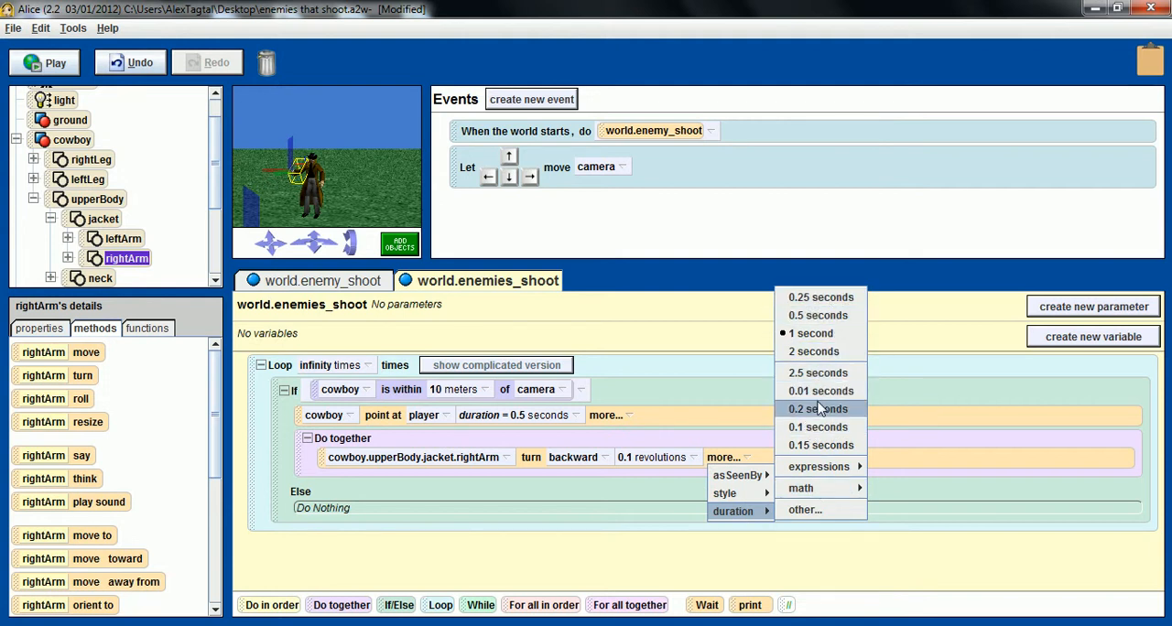
pyautogui.click(818, 409)
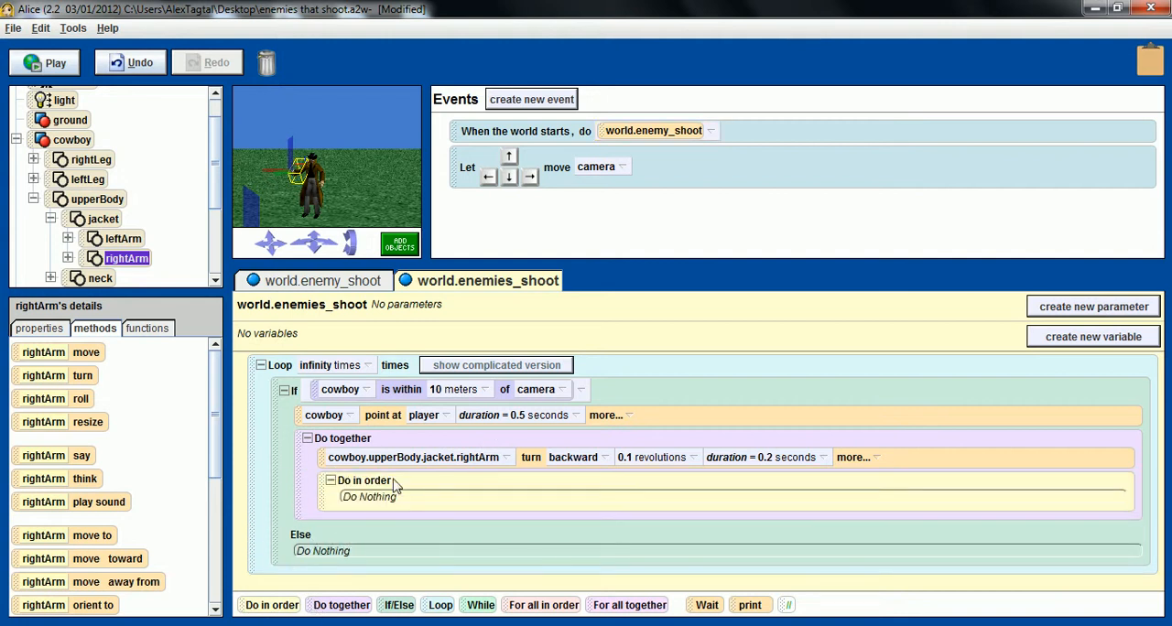
pyautogui.moveTo(363, 481)
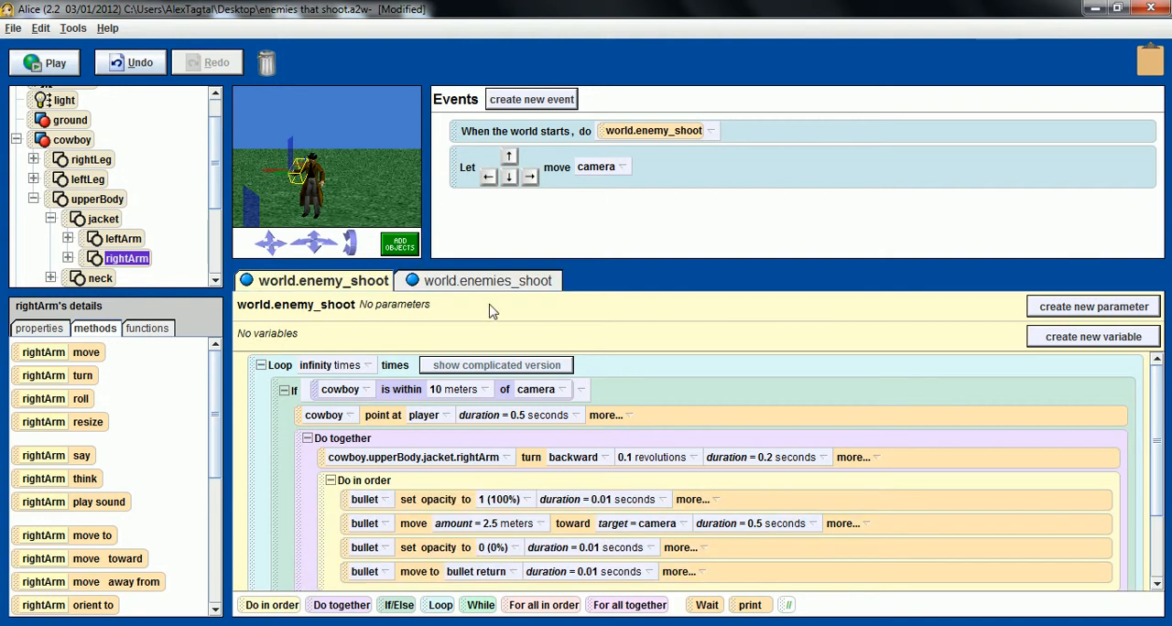
# Back in enemies_shoot, add bullet set opacity to 1 (100%) with a 0.01-second duration.
pyautogui.click(489, 280)
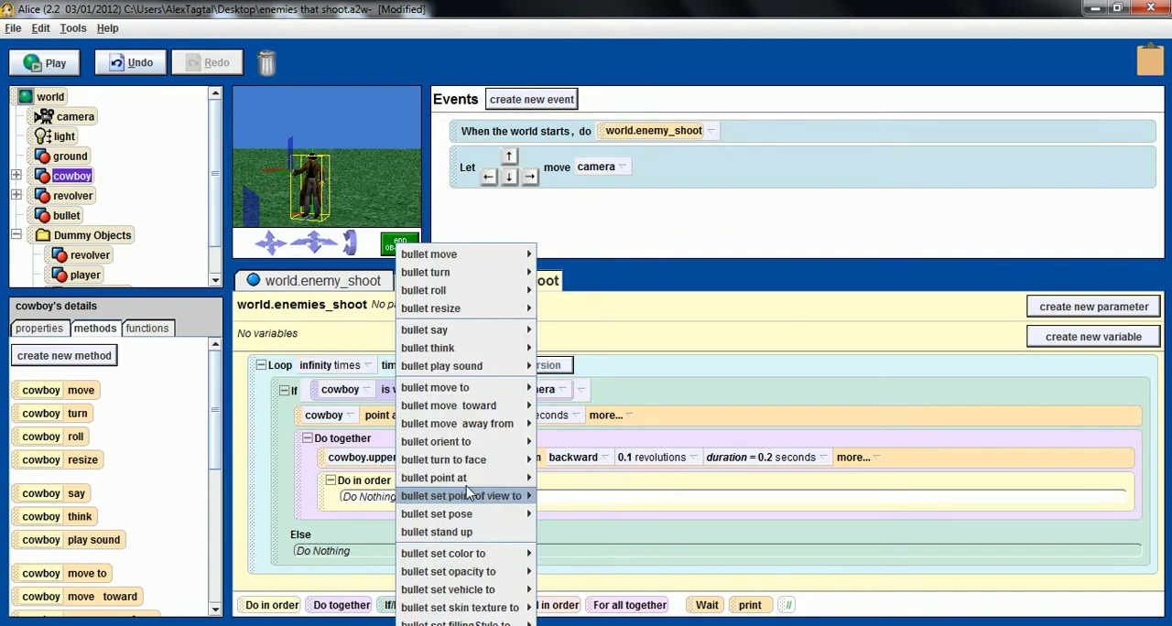
pyautogui.moveTo(447, 572)
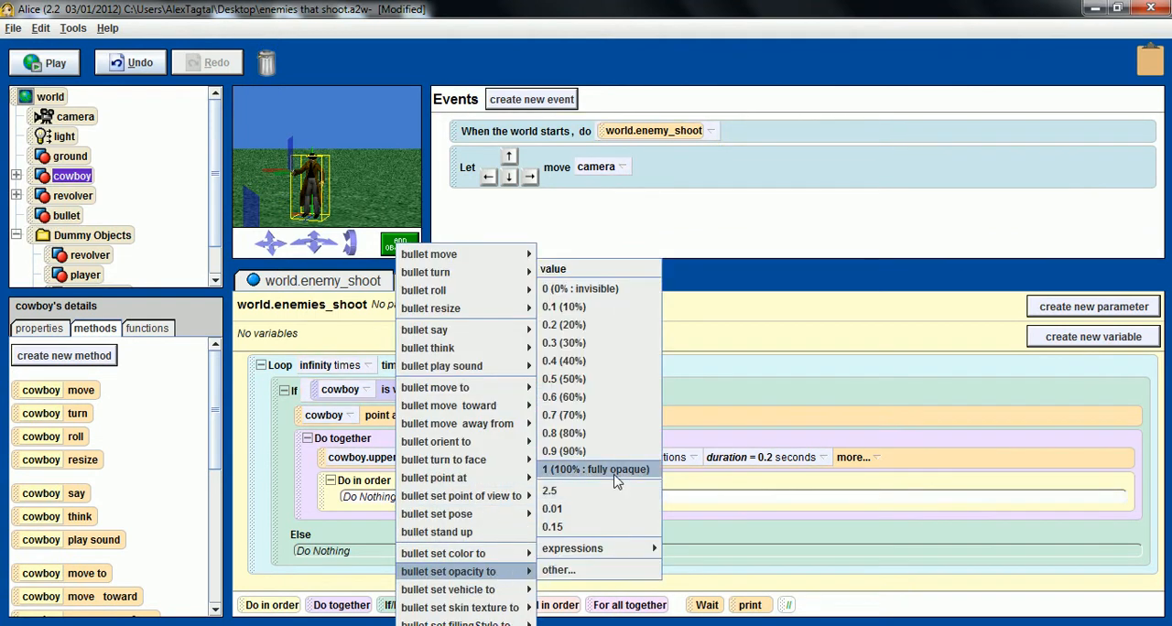
pyautogui.click(585, 470)
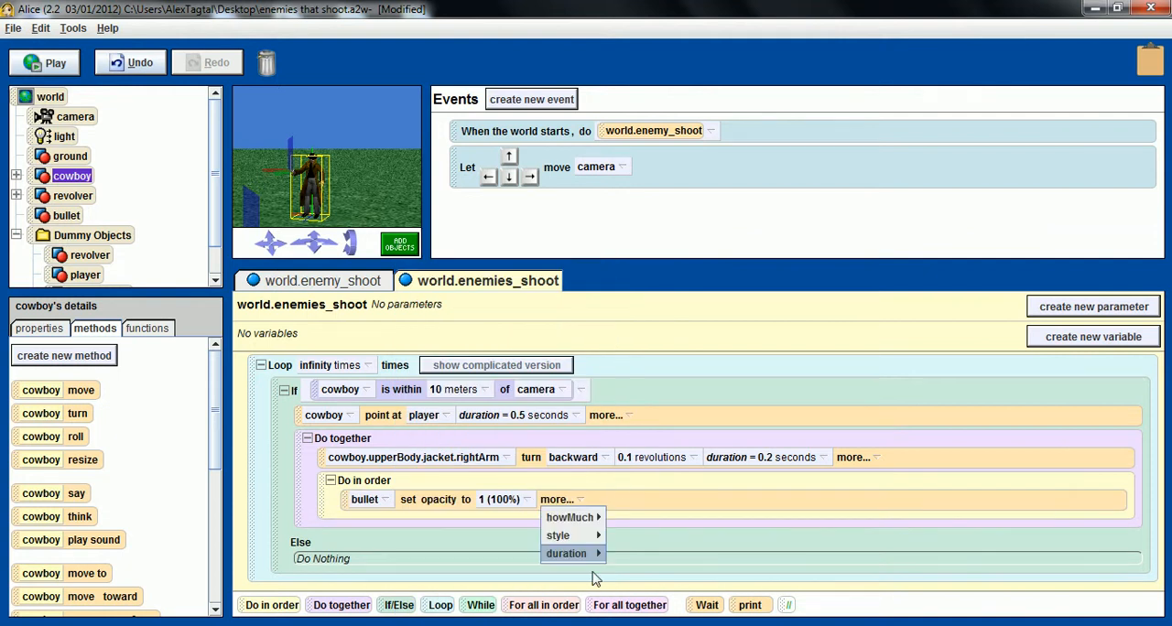
pyautogui.click(566, 553)
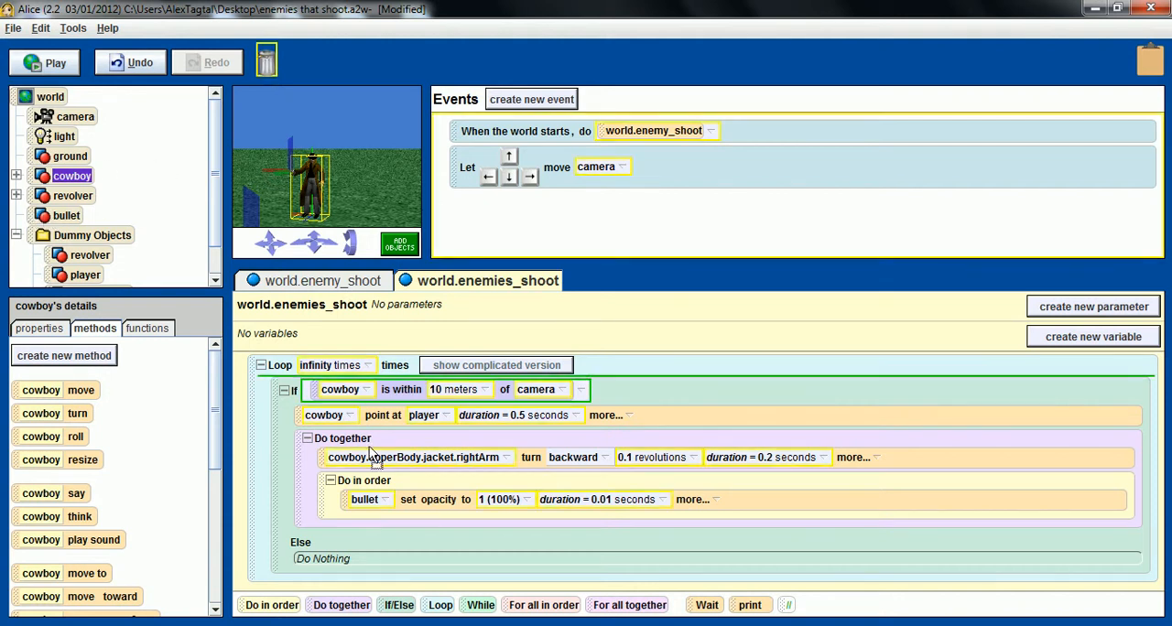
# Add bullet move 2.5 meters toward the camera, with a 1-second duration.
pyautogui.click(366, 499)
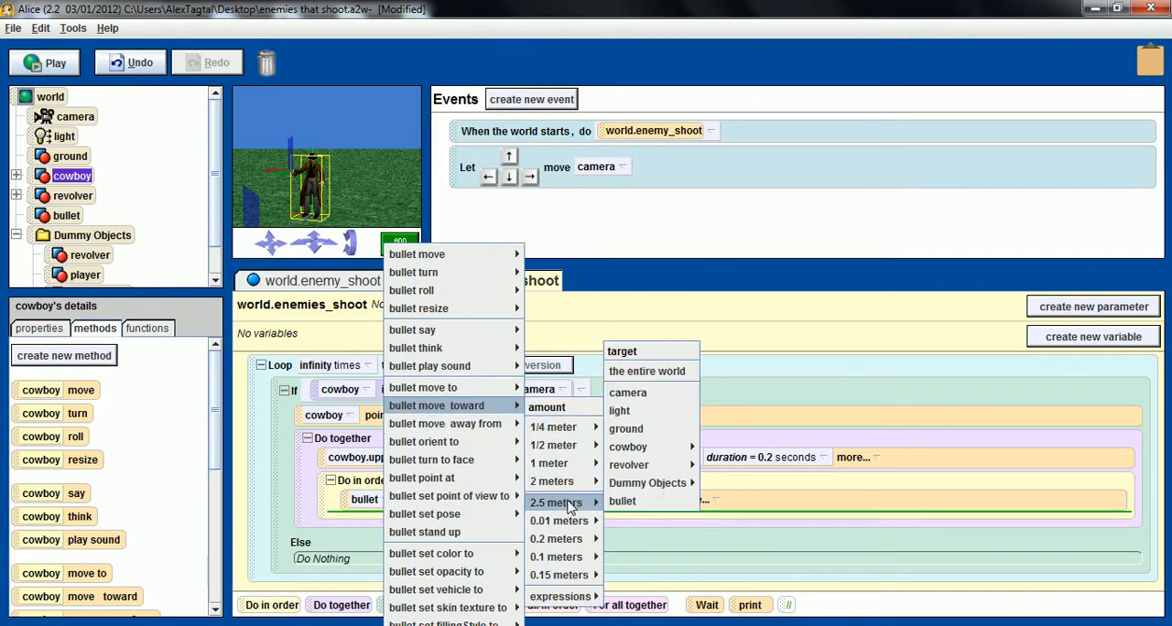
pyautogui.moveTo(628, 393)
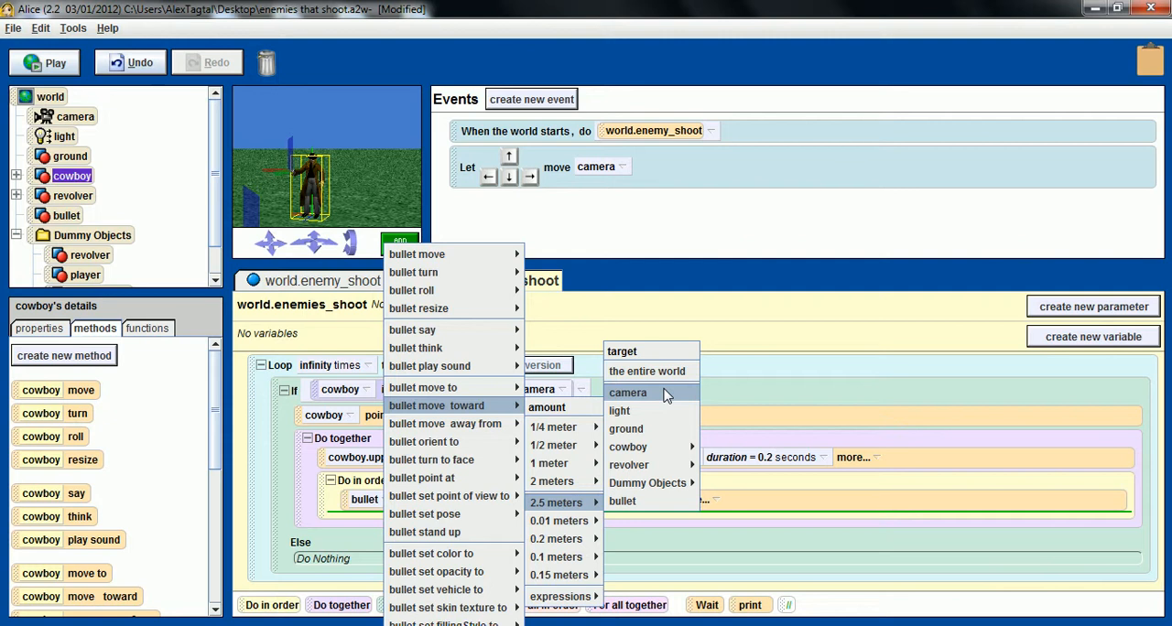
pyautogui.click(627, 393)
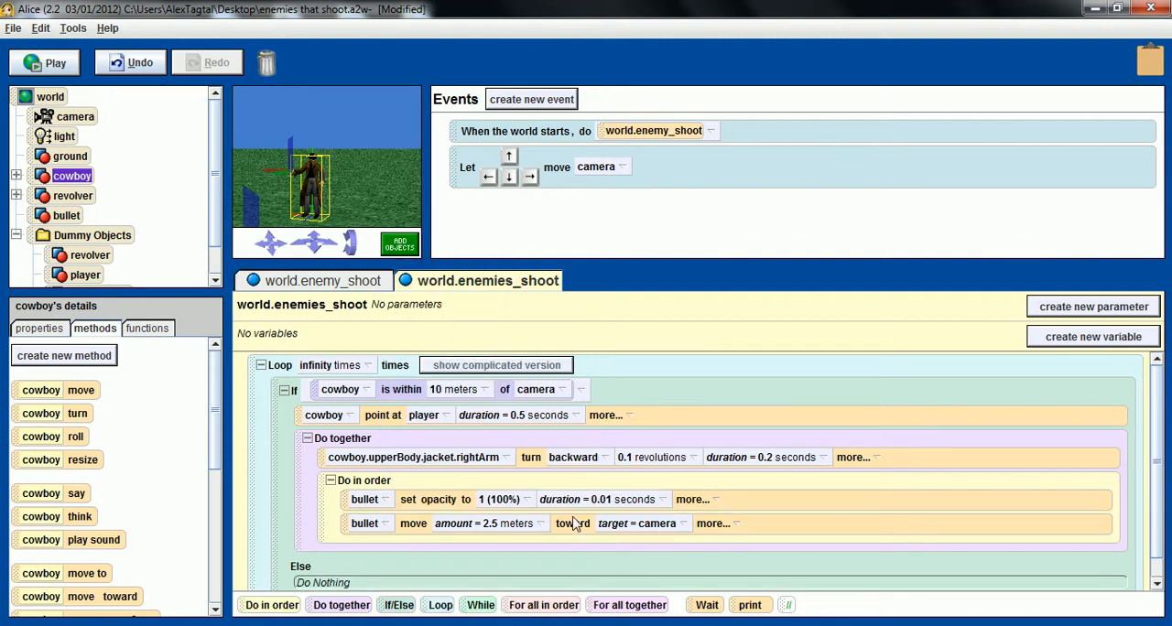
pyautogui.click(710, 524)
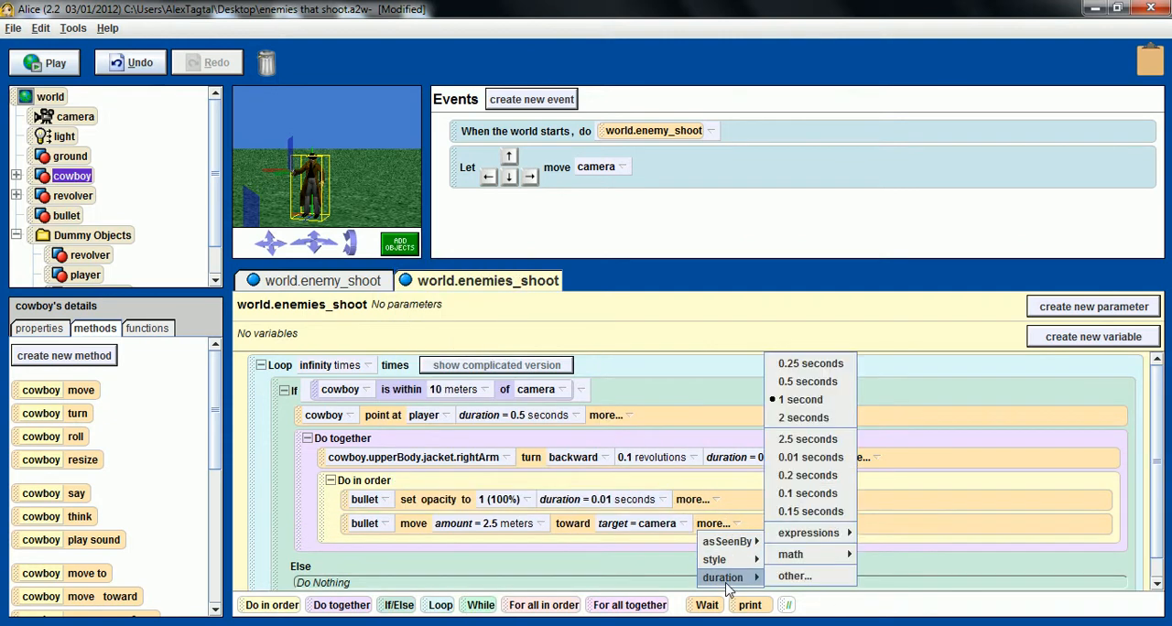
pyautogui.moveTo(802, 399)
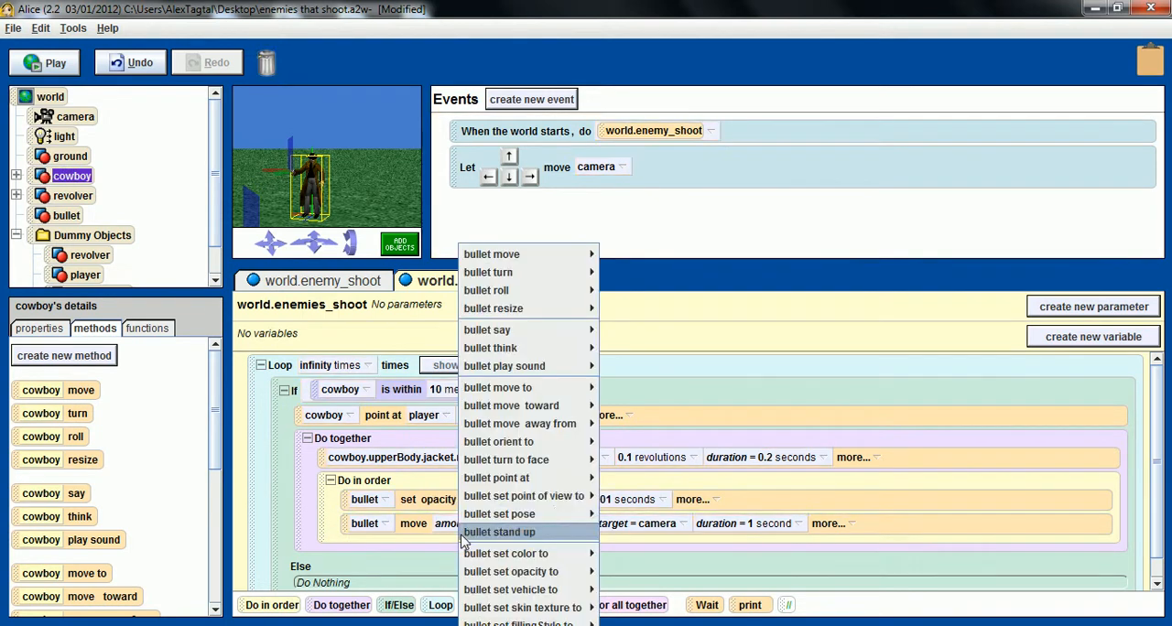
pyautogui.moveTo(510, 571)
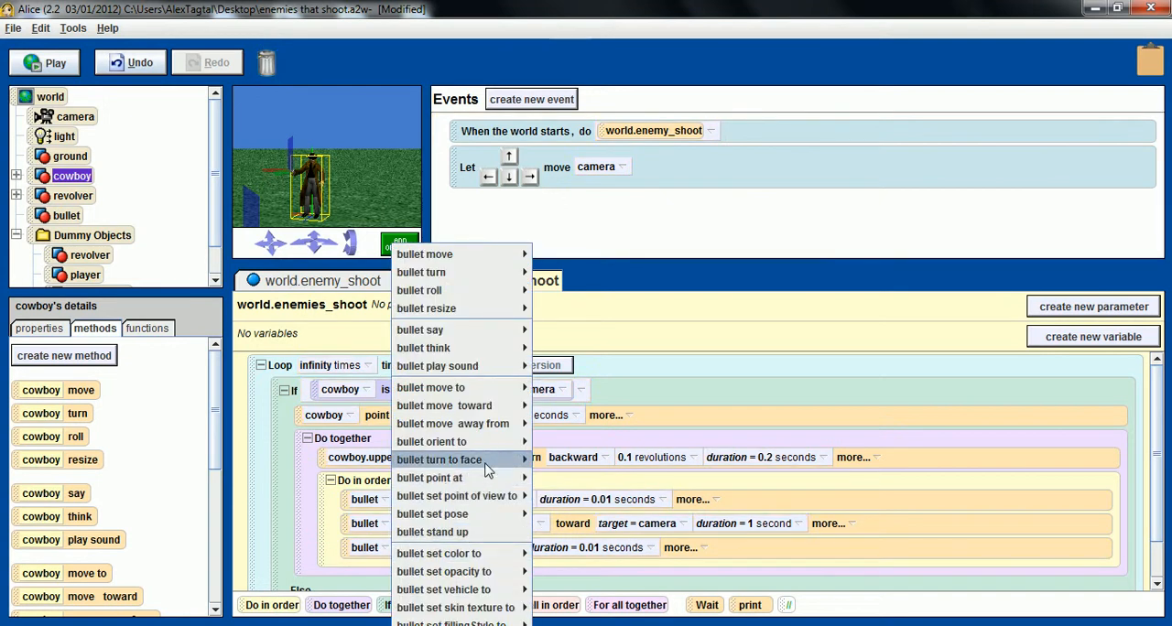
pyautogui.moveTo(431, 387)
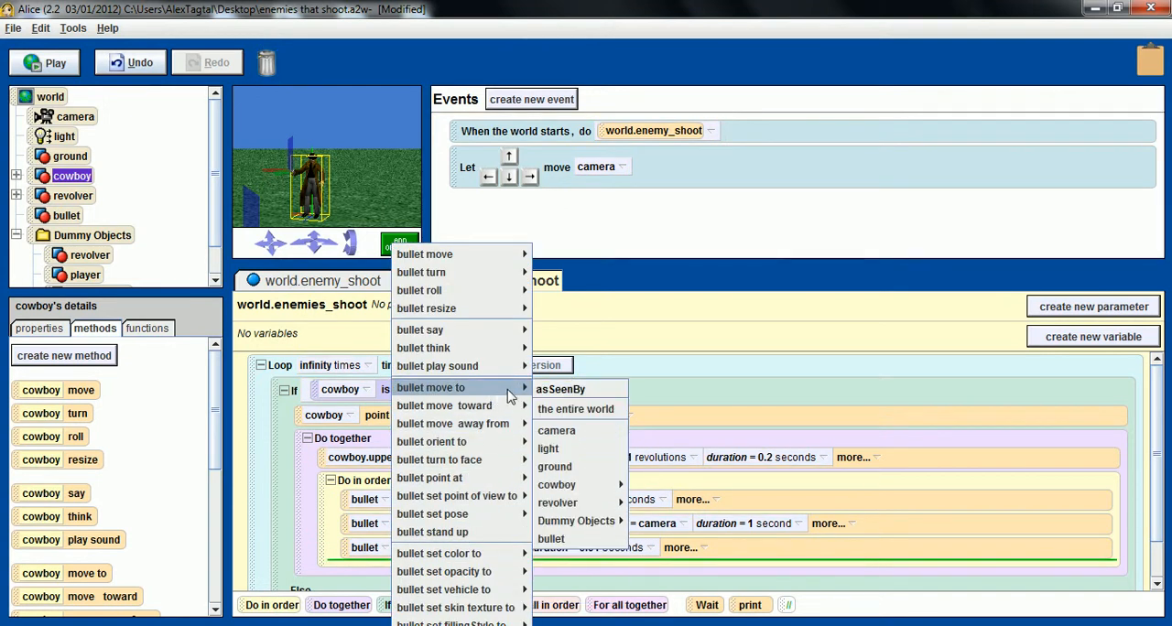
pyautogui.moveTo(576, 520)
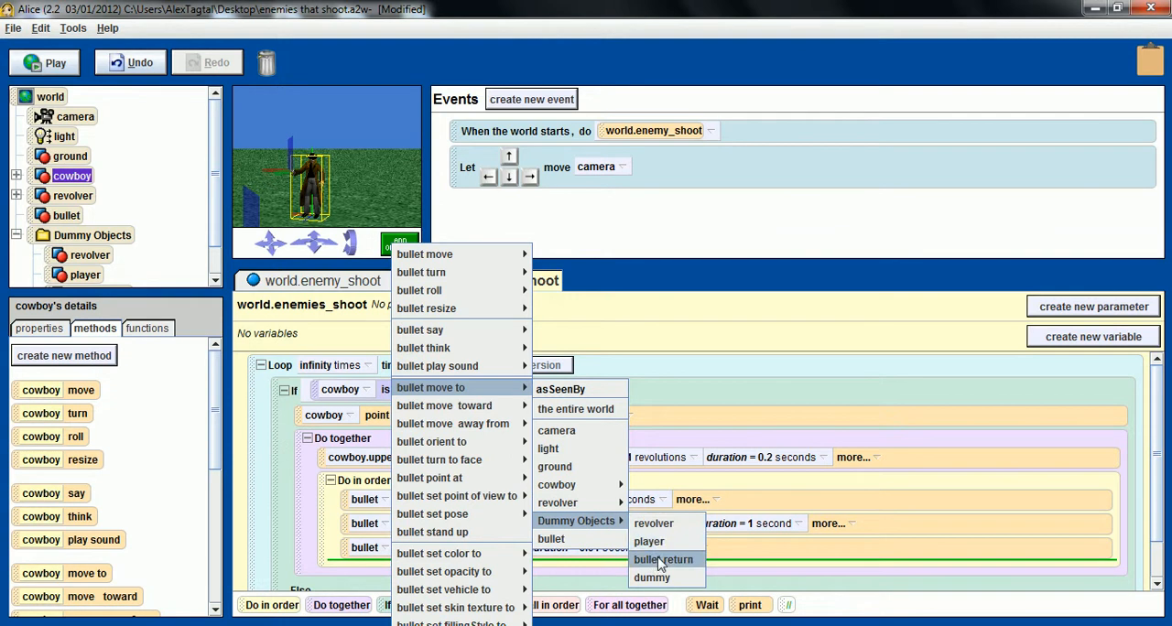
# Add bullet move to the bullet return marker with a 0.01-second duration.
pyautogui.click(665, 559)
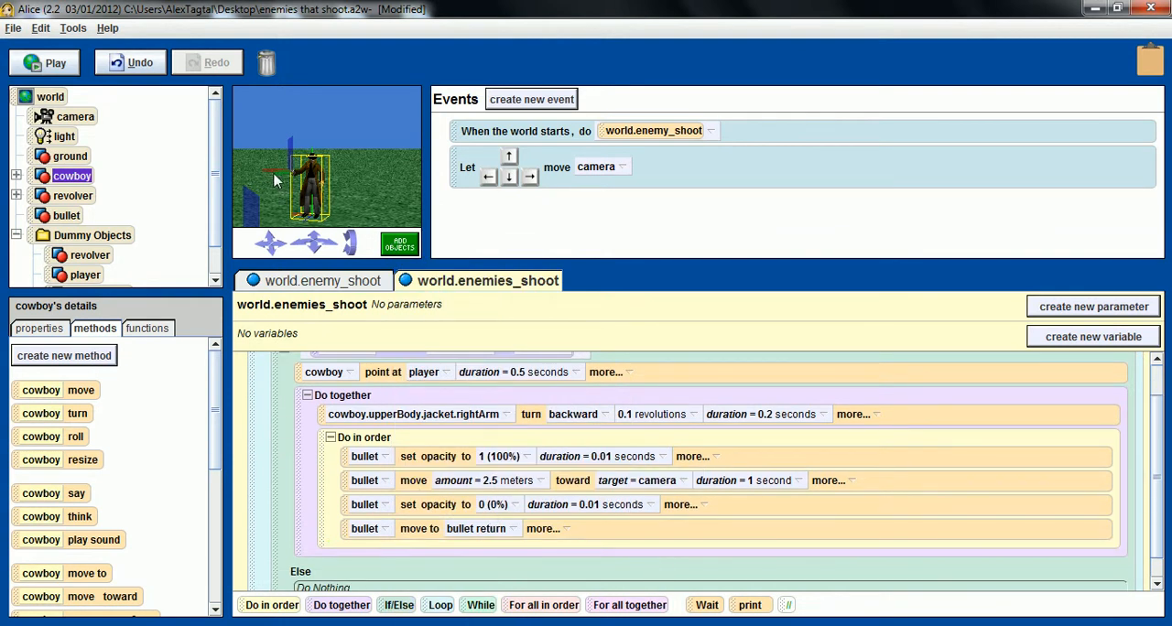
pyautogui.moveTo(274, 171)
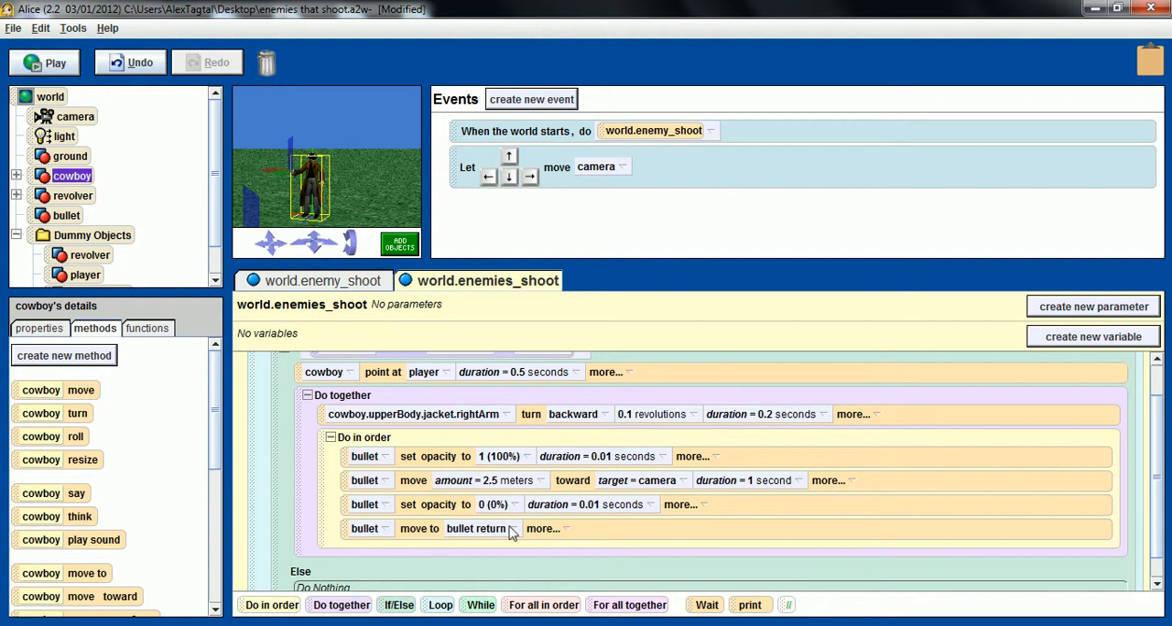
pyautogui.click(542, 529)
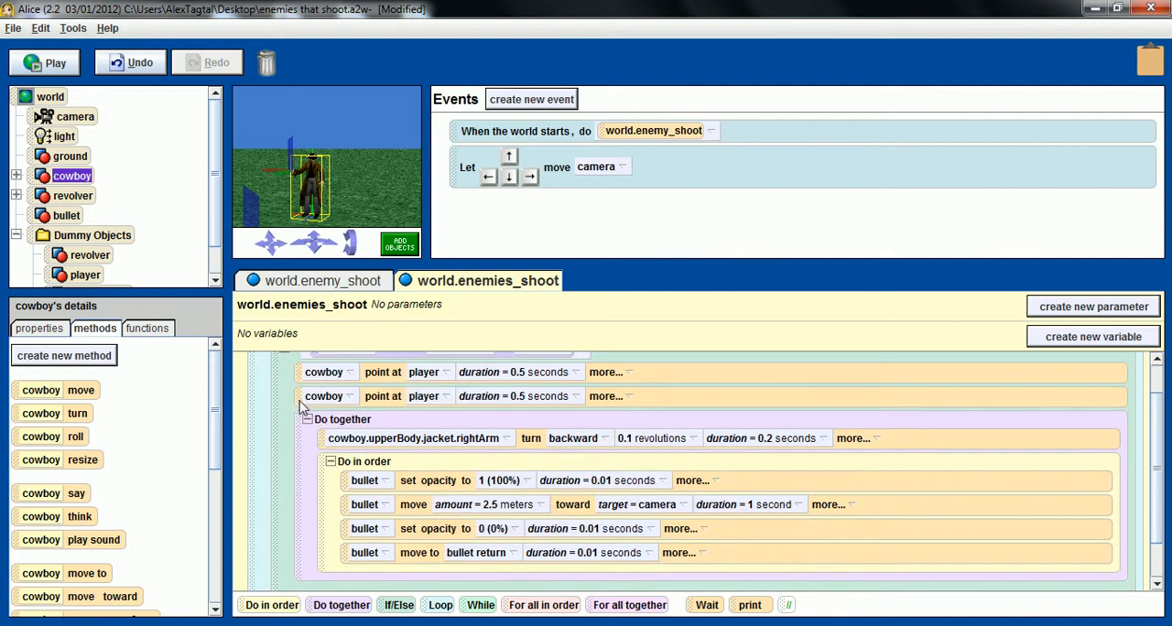
# Remove the extra point-at, make the copied right-arm turn go forward 0.1 revolutions, then view enemy_shoot.
pyautogui.moveTo(325, 395); pyautogui.dragTo(338, 597)
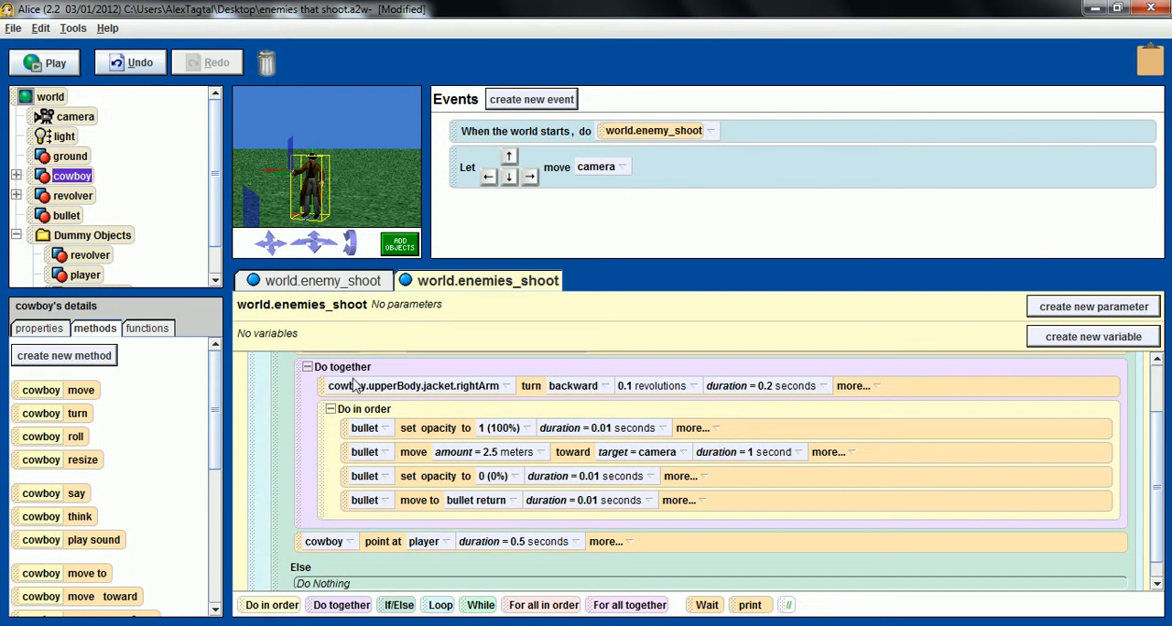
pyautogui.moveTo(399, 547)
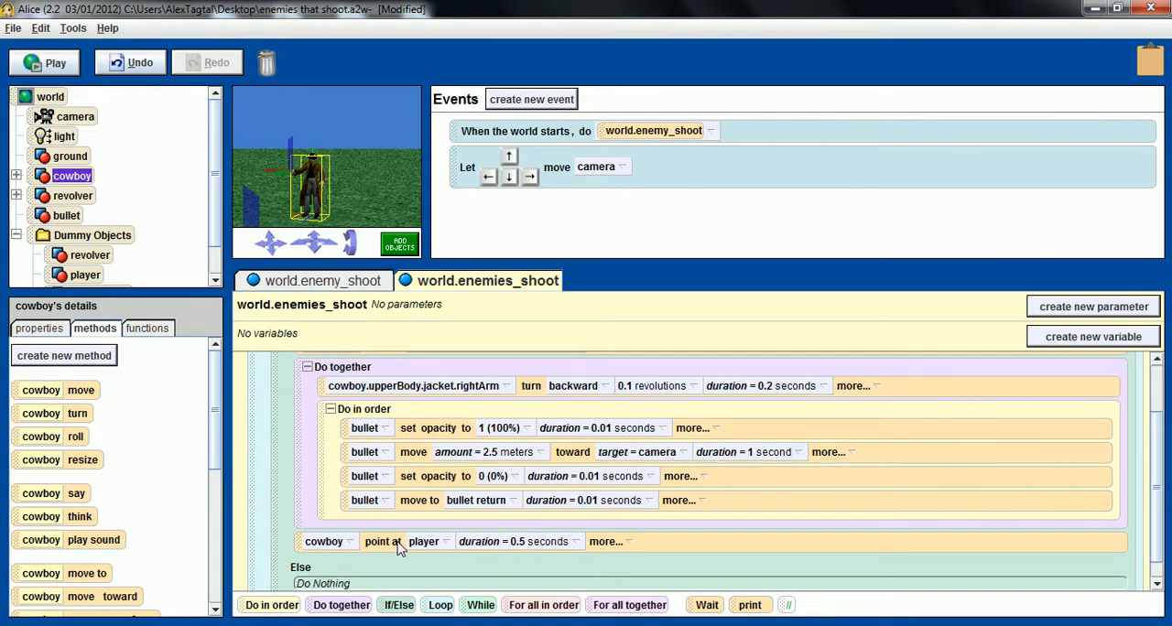
pyautogui.rightClick(389, 542)
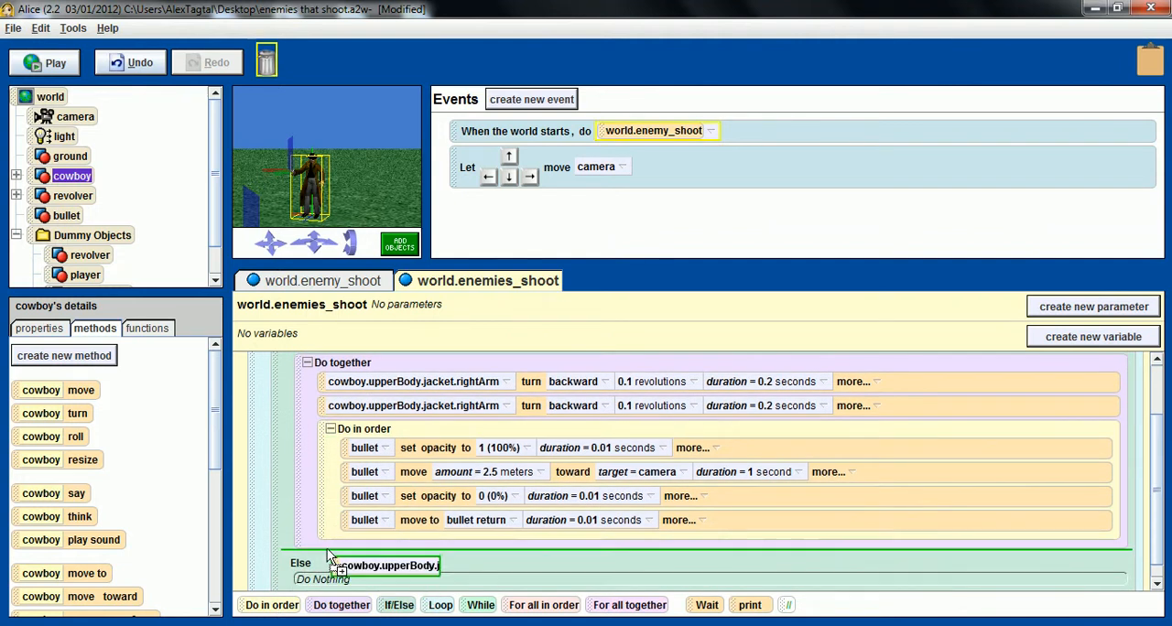
pyautogui.click(574, 510)
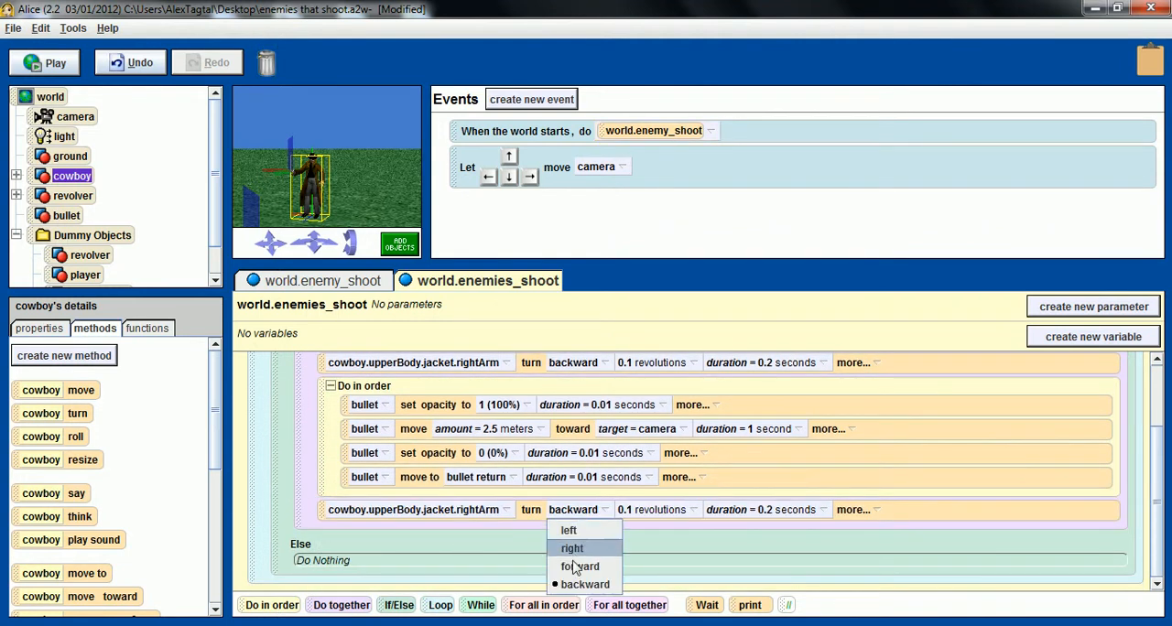
pyautogui.click(578, 566)
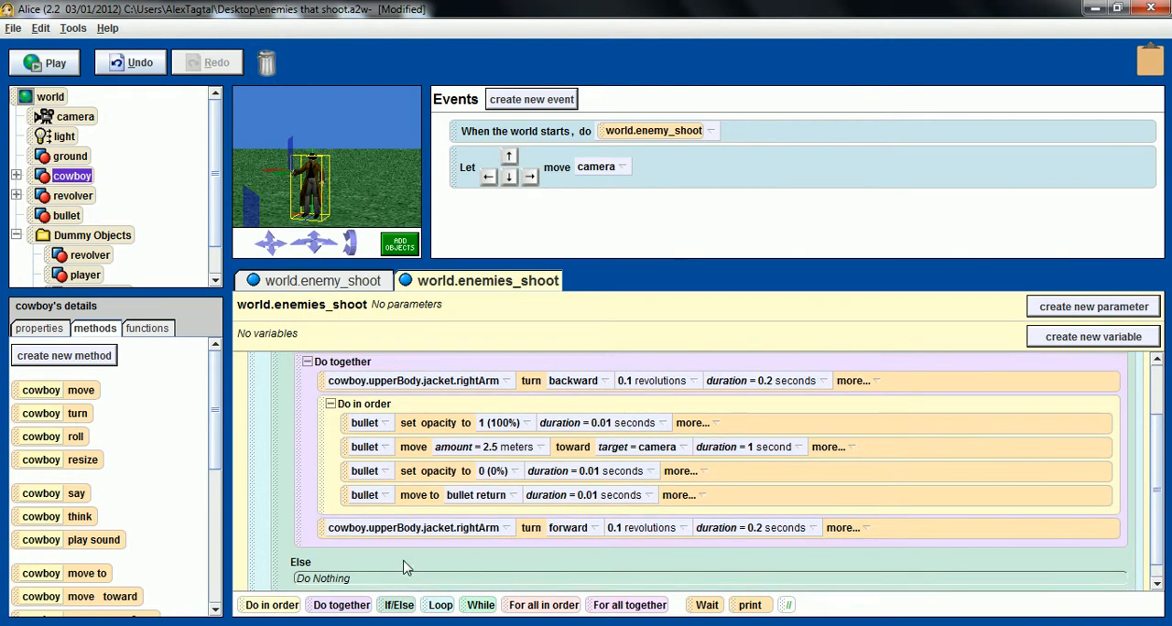
pyautogui.click(323, 281)
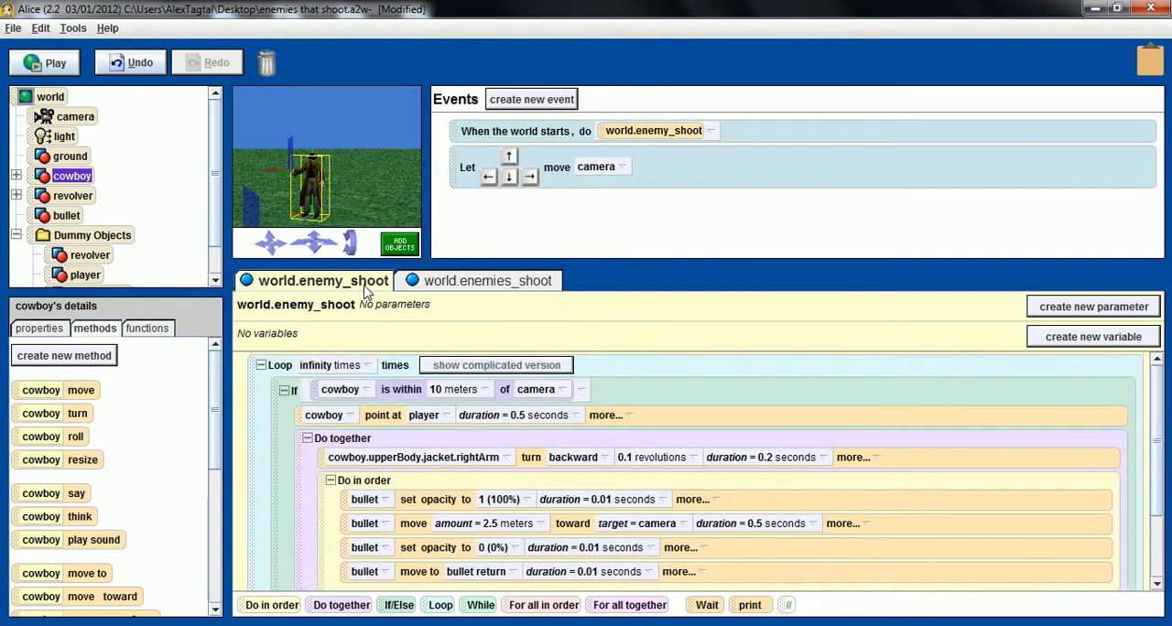
# Play the world to test the cowboy's shooting sequence.
pyautogui.scroll(-3)
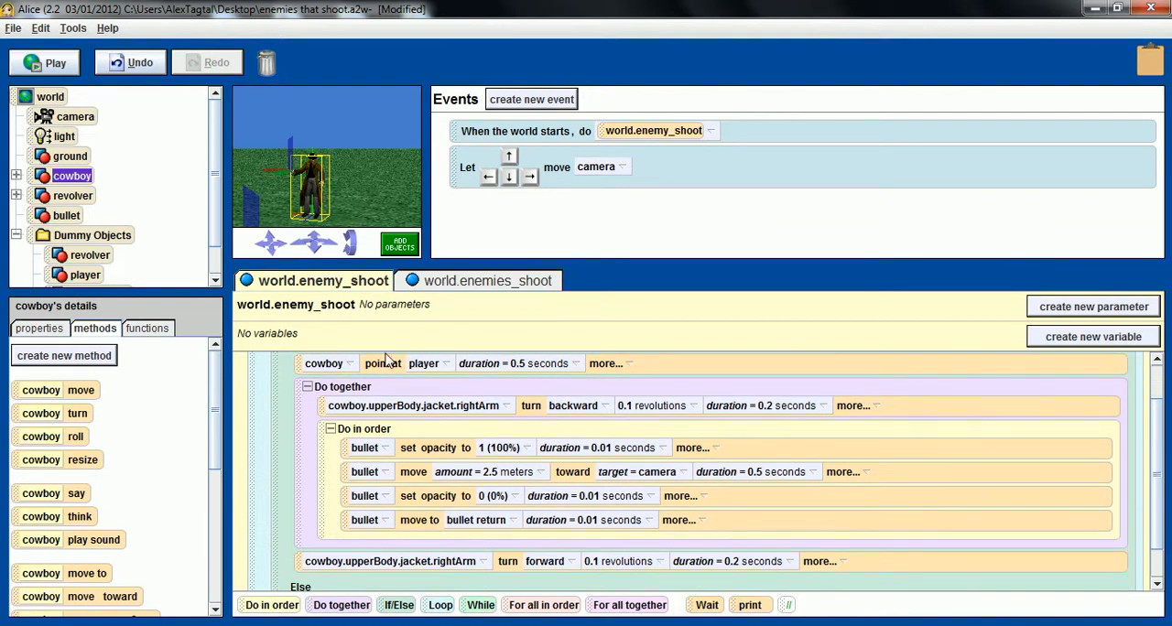
pyautogui.moveTo(472, 395)
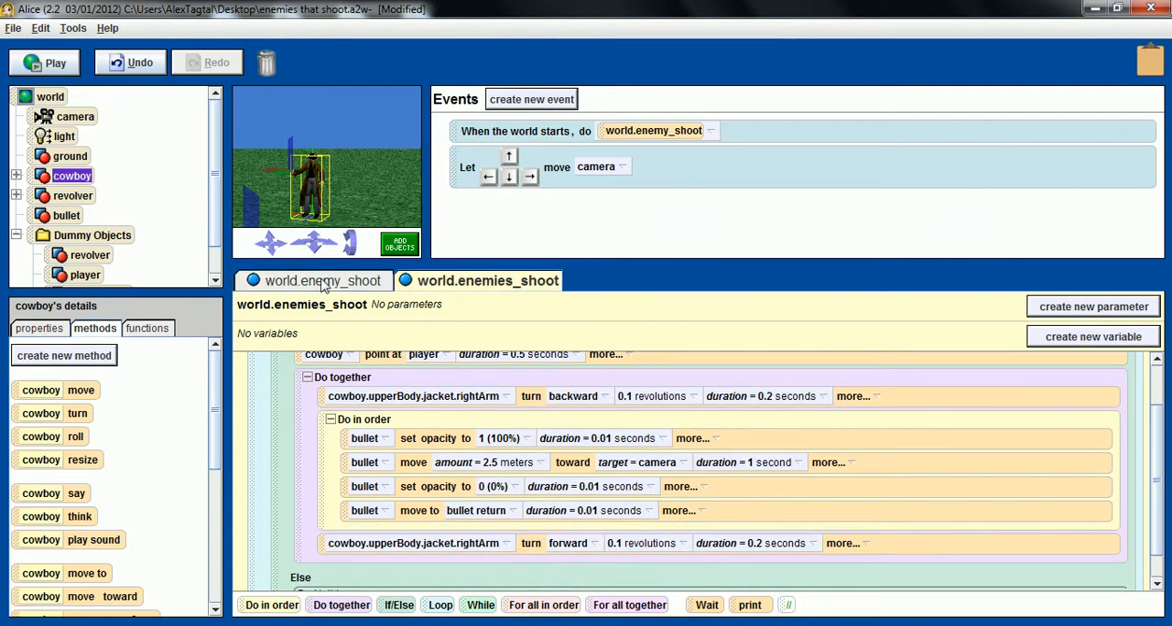
pyautogui.click(45, 62)
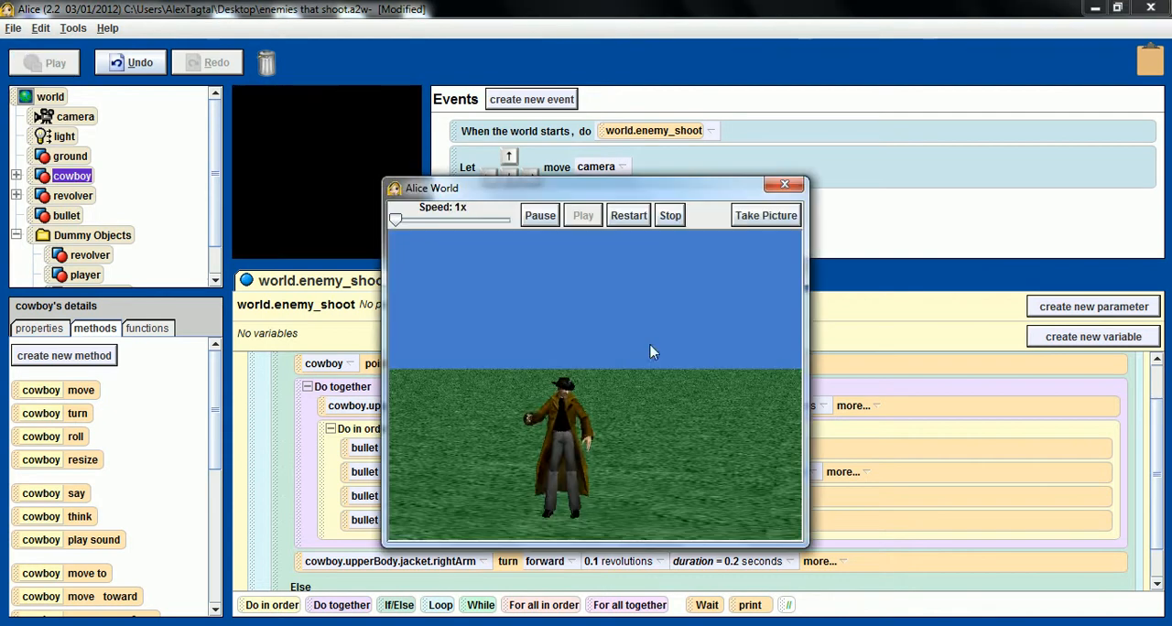